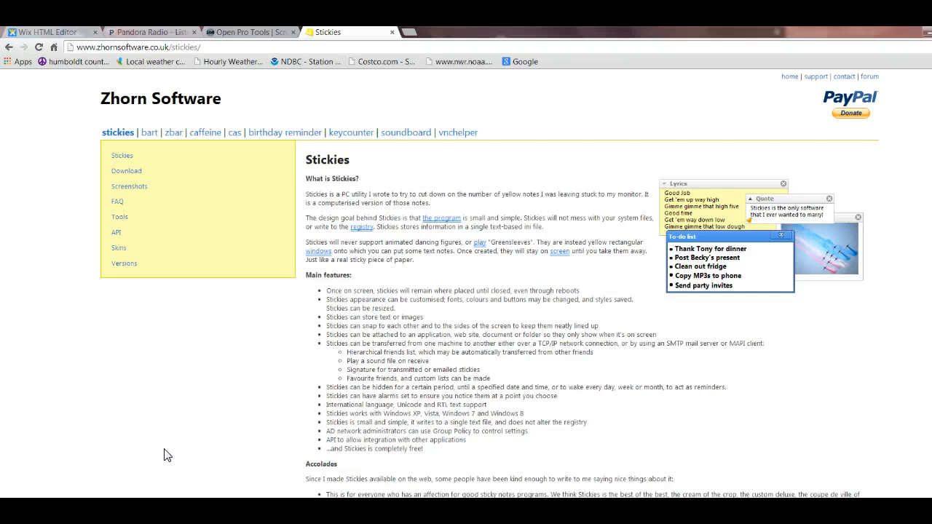
Step: Bring up the Stickies friends list from the tray menu
left_click(166, 417)
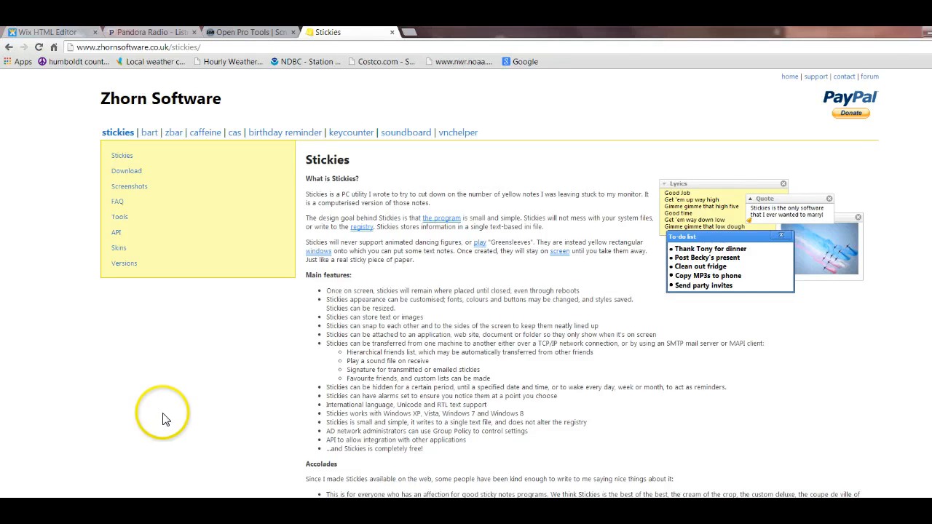
left_click(134, 46)
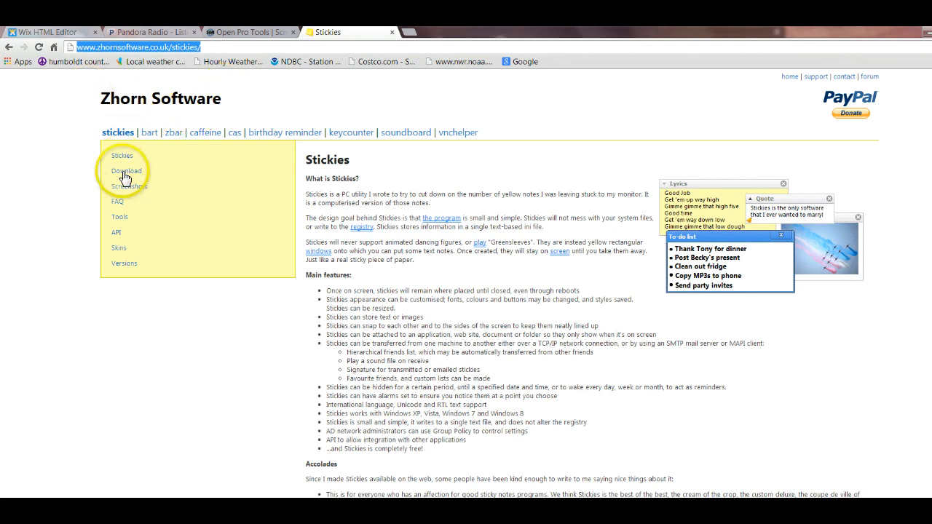
left_click(125, 171)
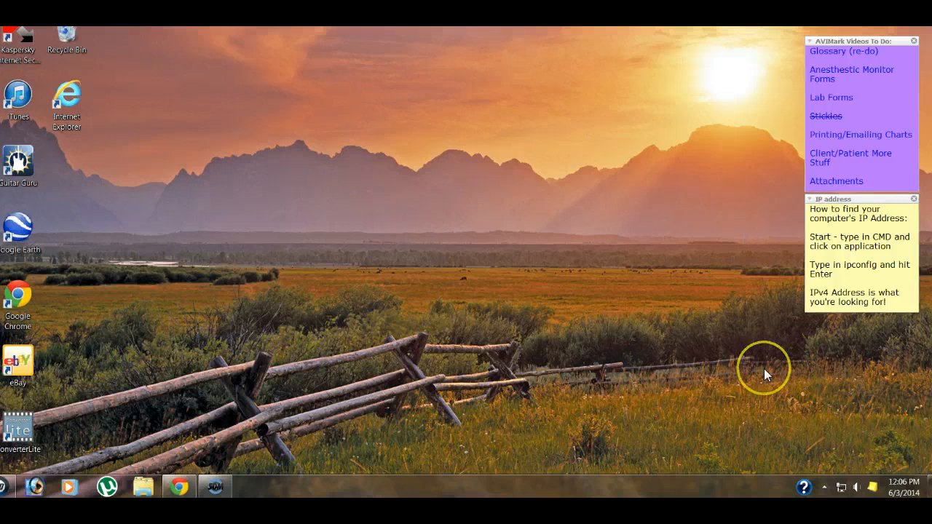
mouse_move(783, 33)
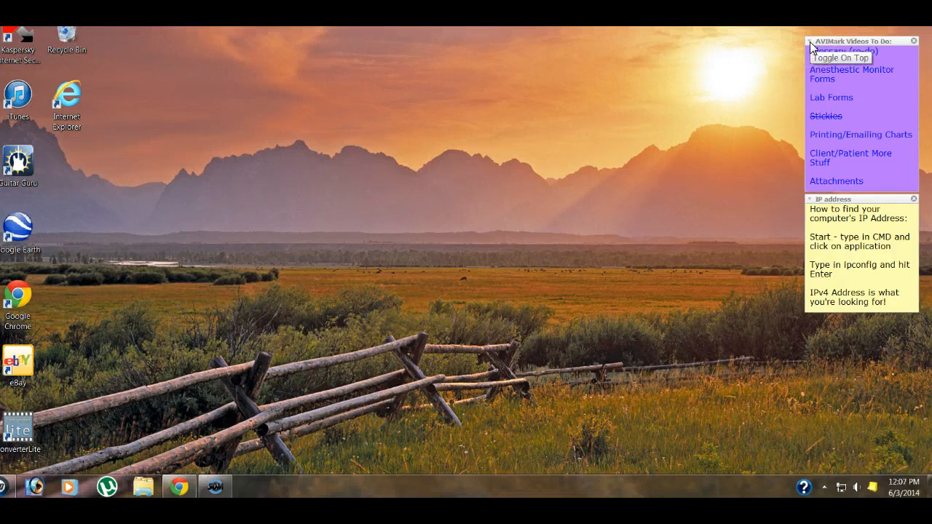
mouse_move(842, 51)
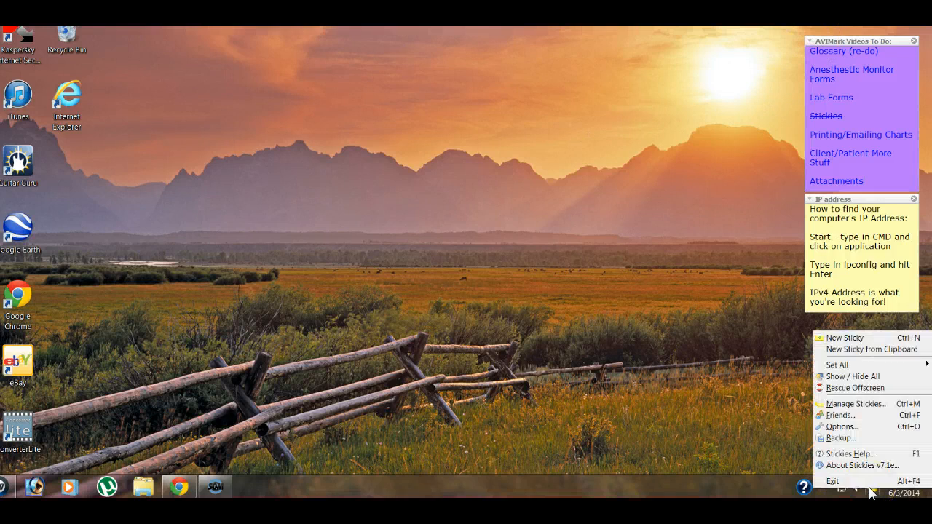
left_click(839, 415)
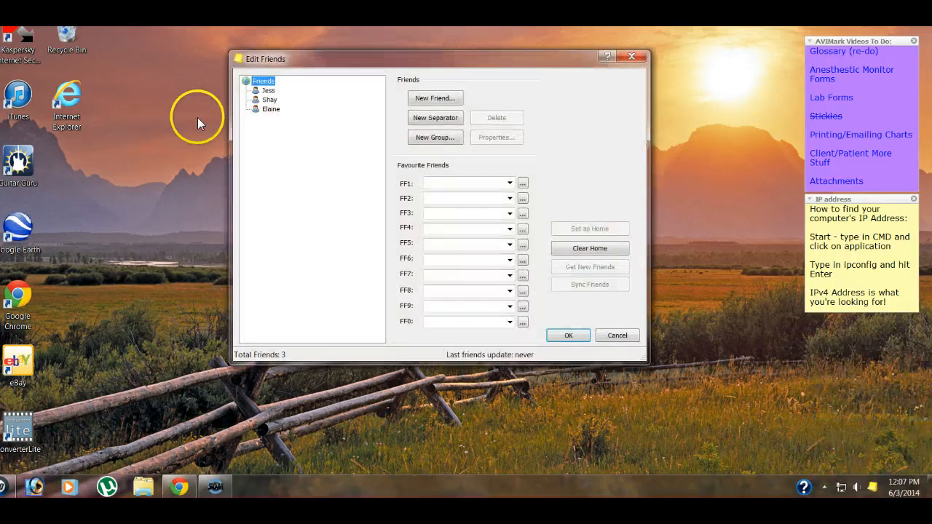
mouse_move(309, 163)
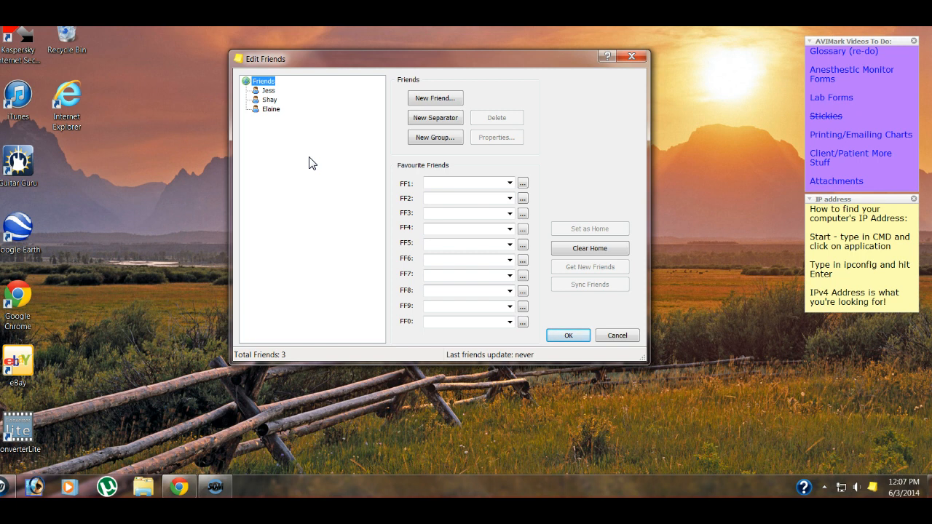
Step: Inspect a friend's name and address details, cancel, and bring up that friend's actions
left_click(268, 90)
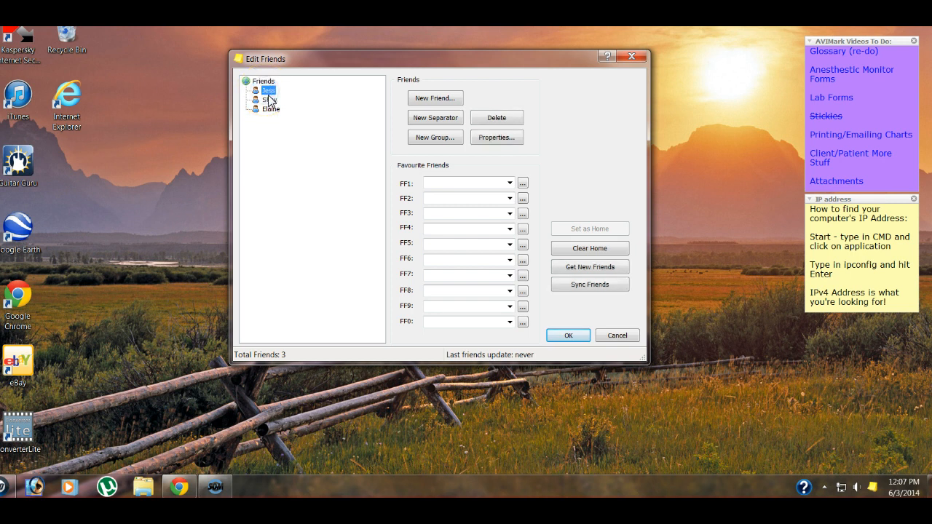
double_click(268, 99)
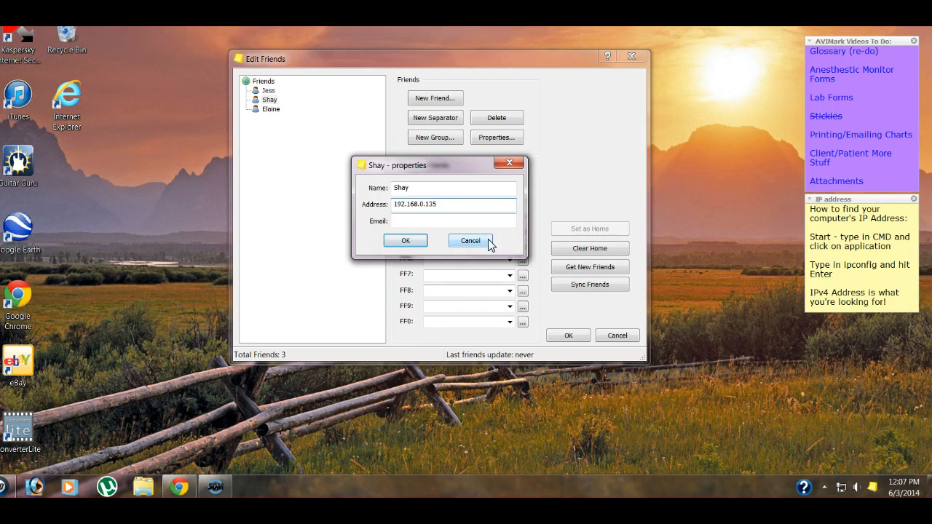
left_click(469, 241)
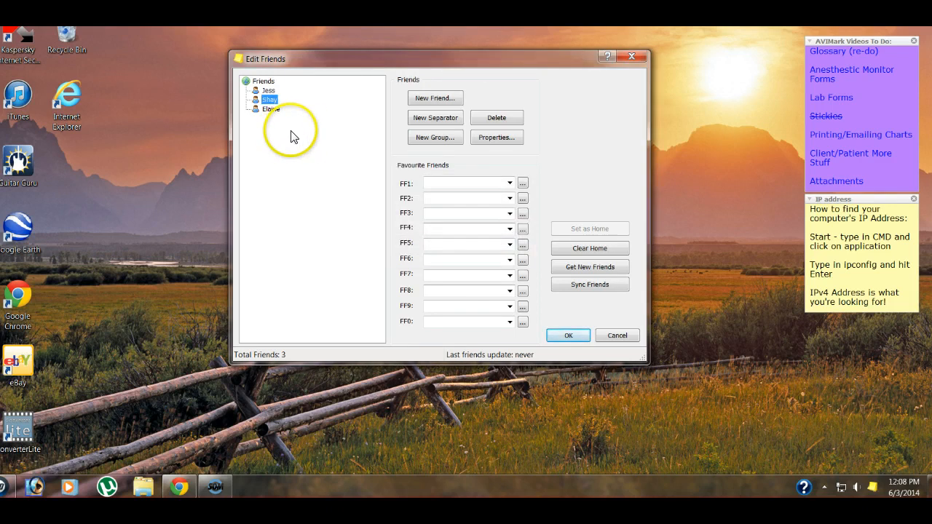
right_click(268, 99)
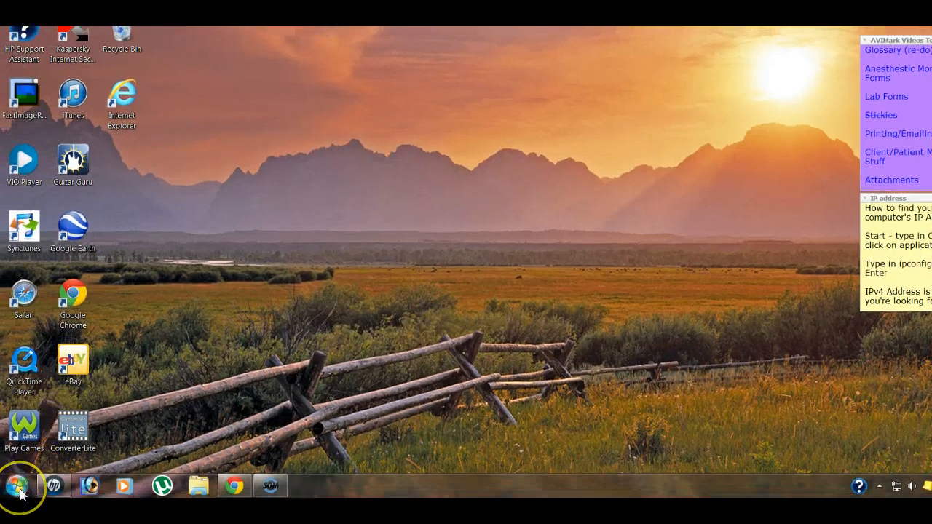
Step: Launch Command Prompt from the Start menu search with 'cmd'
left_click(17, 486)
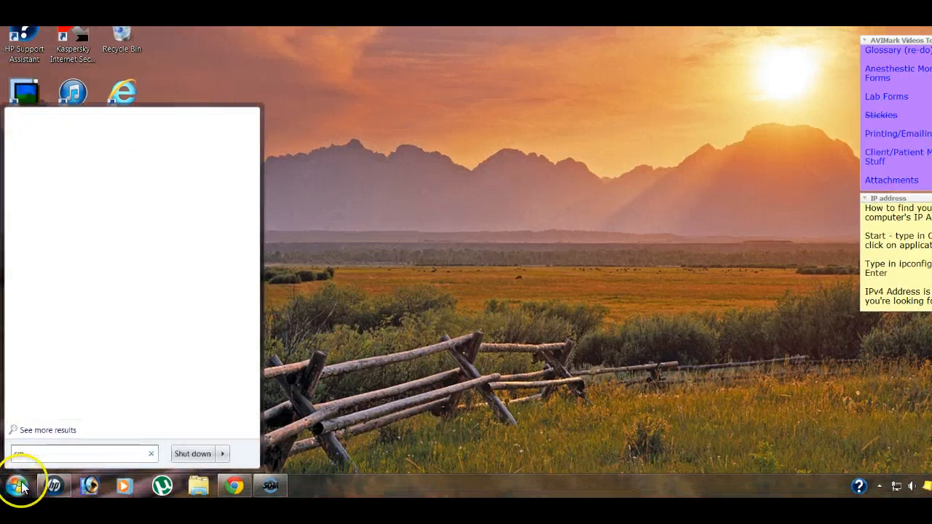
type("cmd")
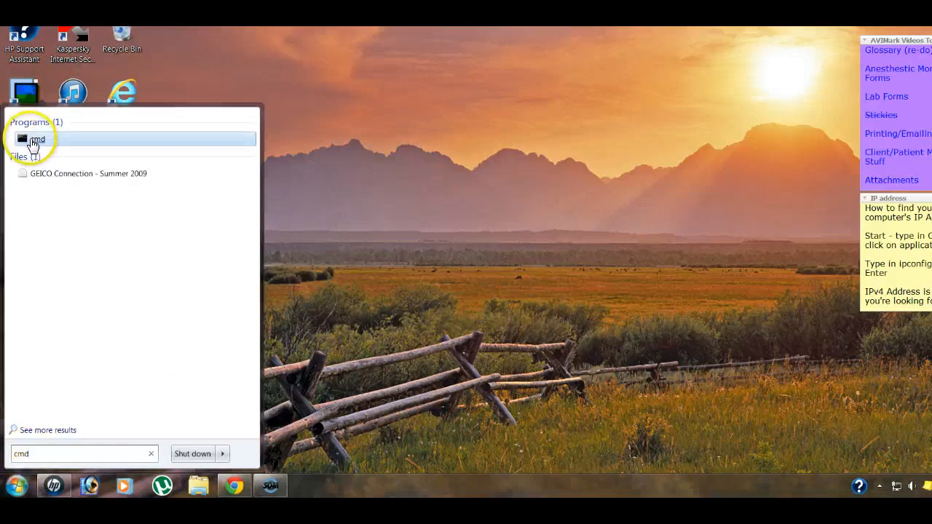
left_click(37, 138)
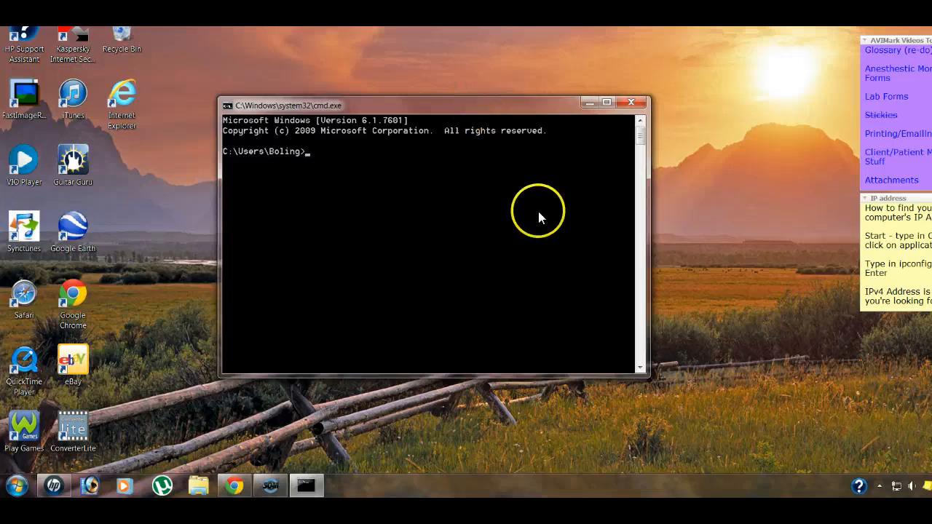
Step: Run ipconfig to read this computer's IPv4 address 192.168.1.2
type("ipc")
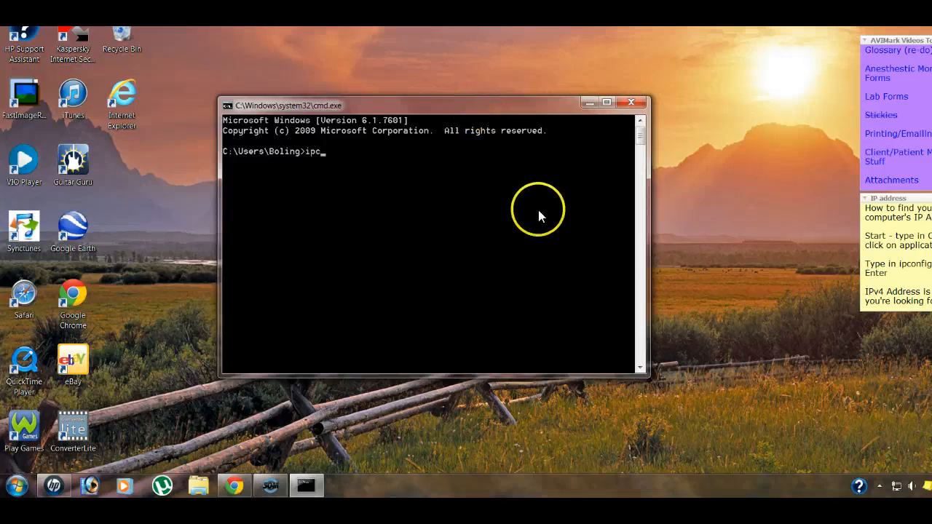
type("onfig")
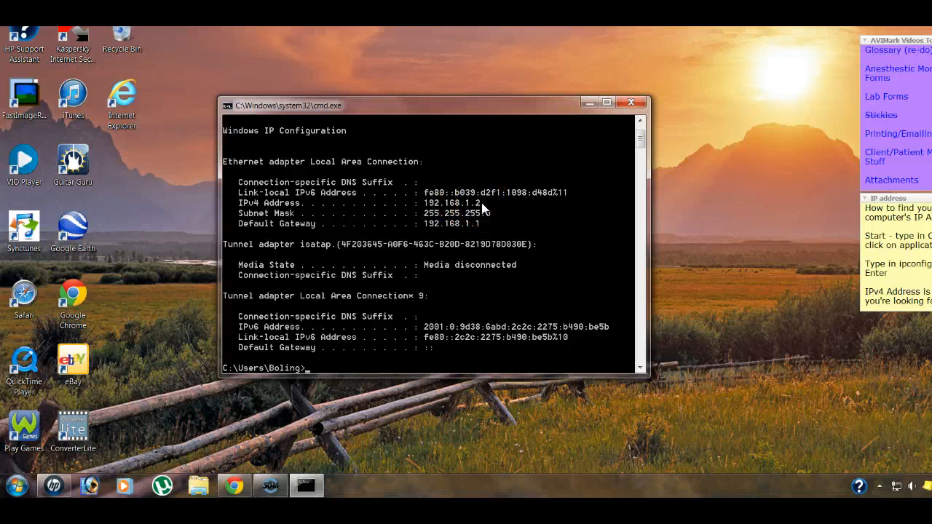
left_click(629, 102)
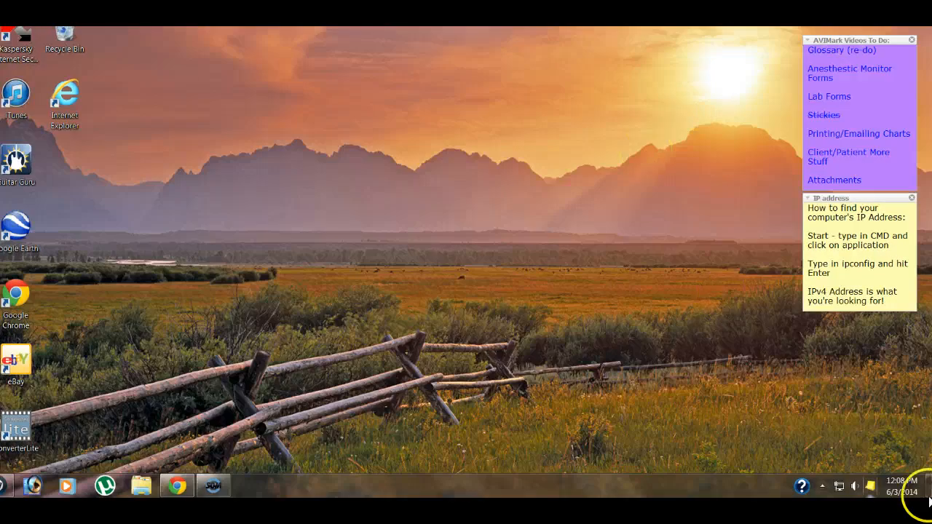
Step: Start a new friend entry from the Stickies friends list
right_click(855, 486)
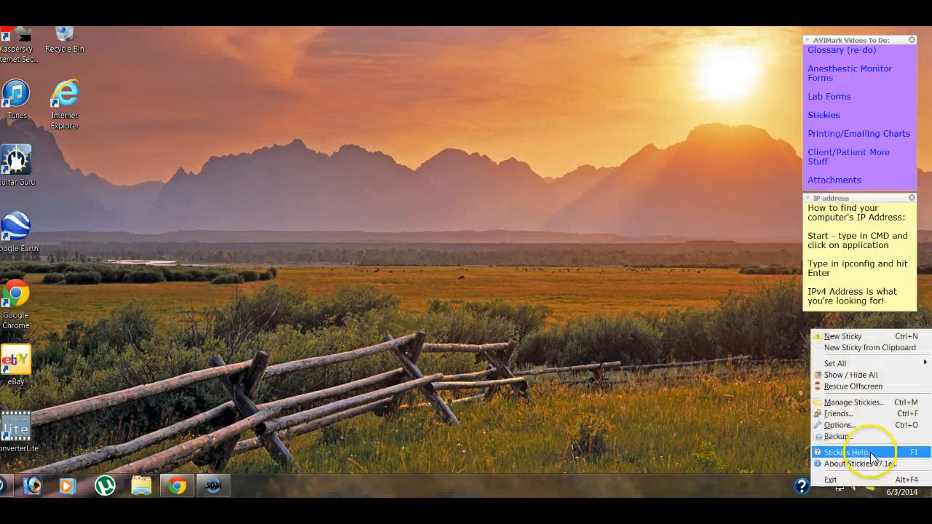
mouse_move(866, 414)
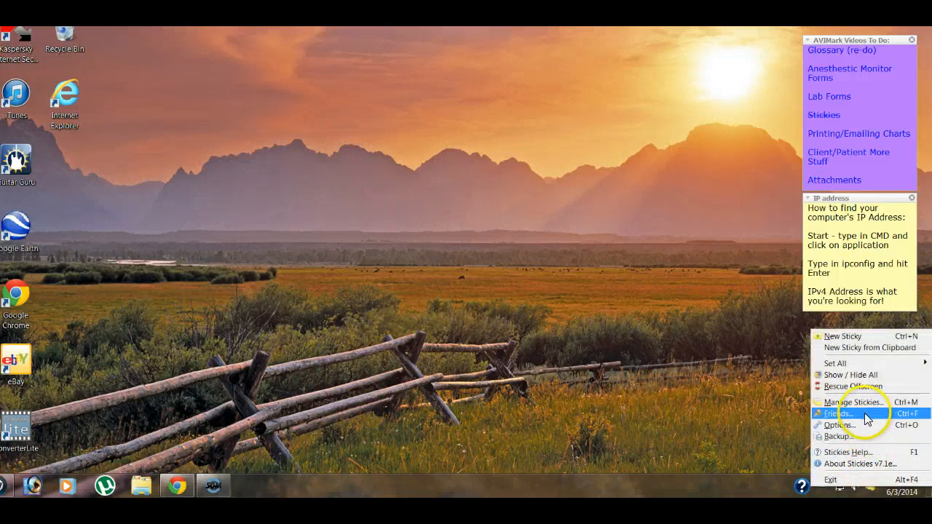
left_click(845, 414)
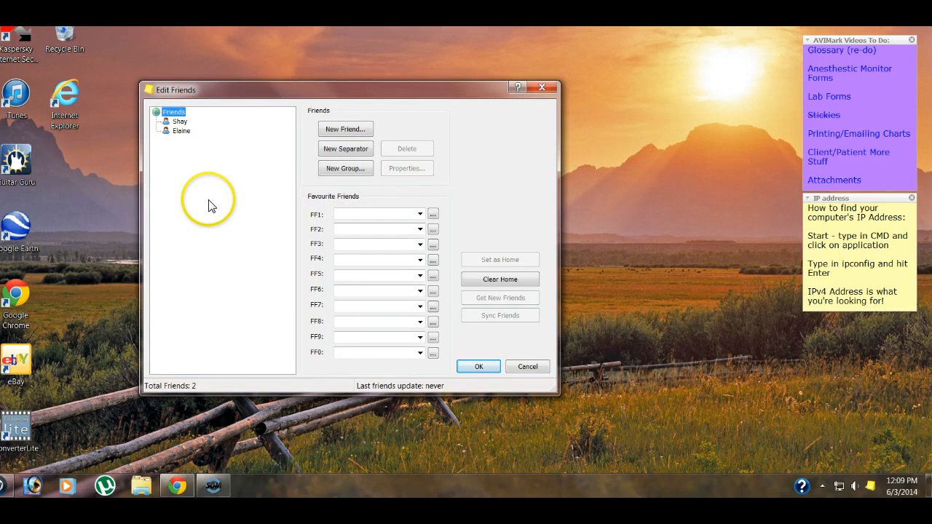
left_click(345, 128)
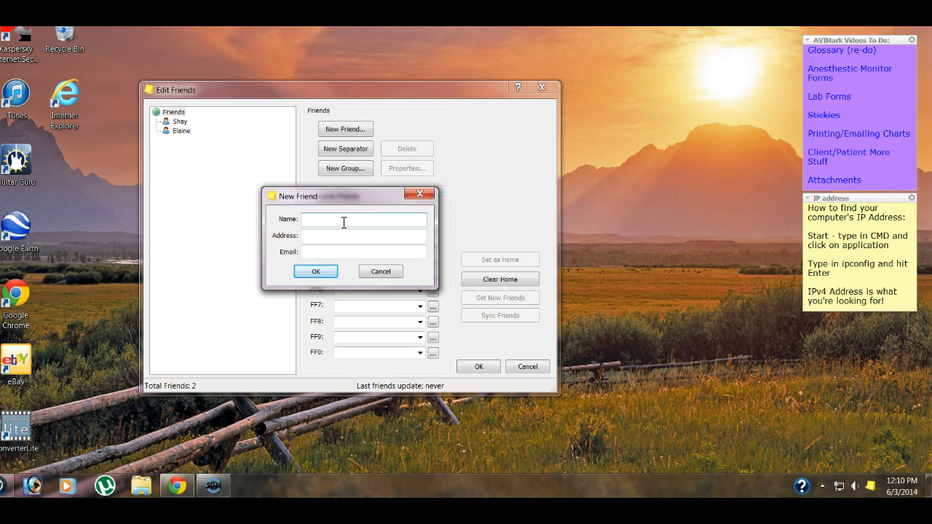
Step: Add friend Jess at address 192.168.1.2 and save the three-friend list
type("Jess")
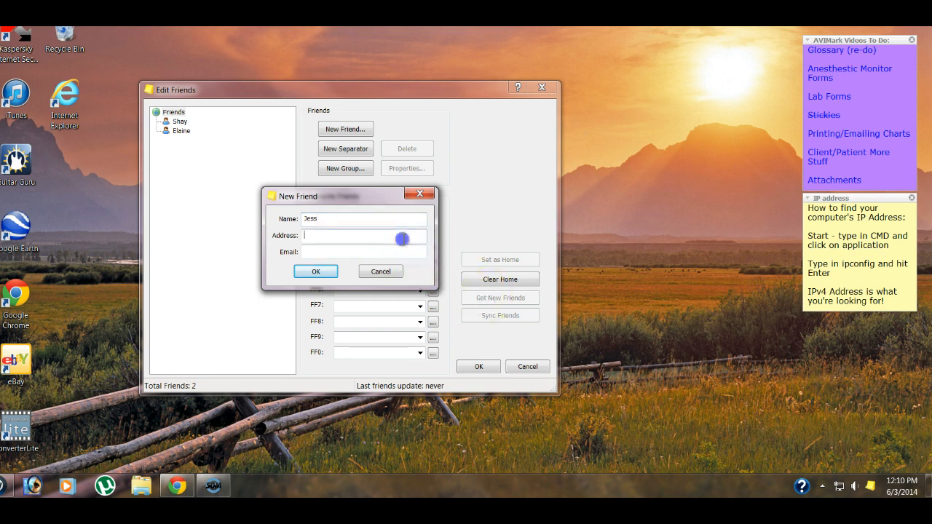
type("192.168.1.2")
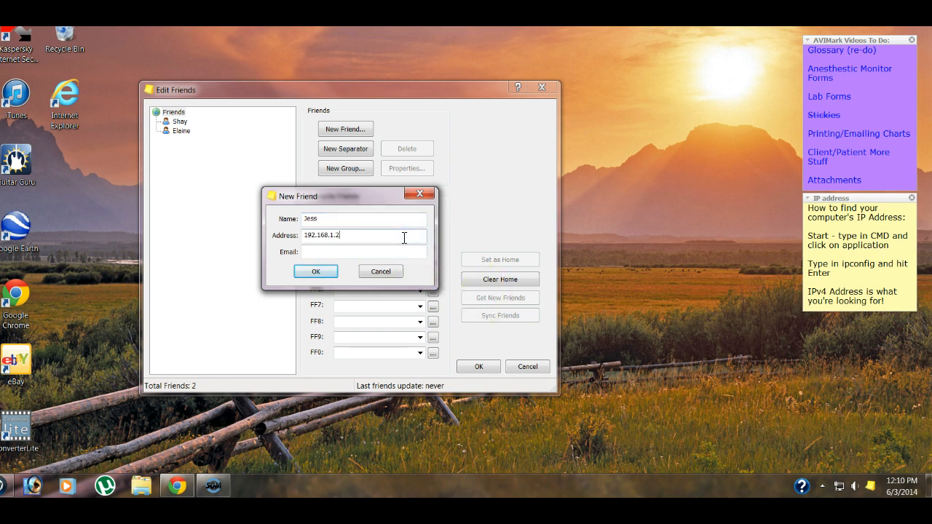
left_click(316, 272)
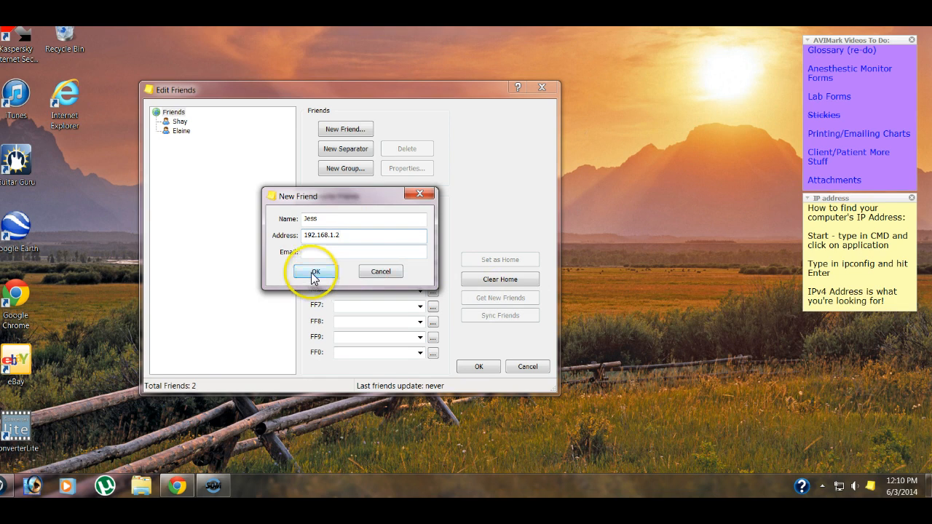
left_click(313, 272)
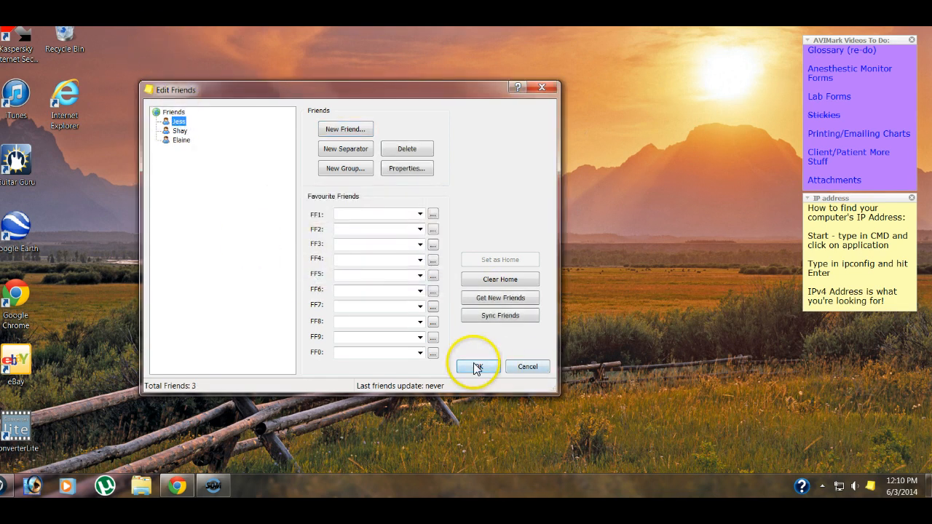
left_click(475, 367)
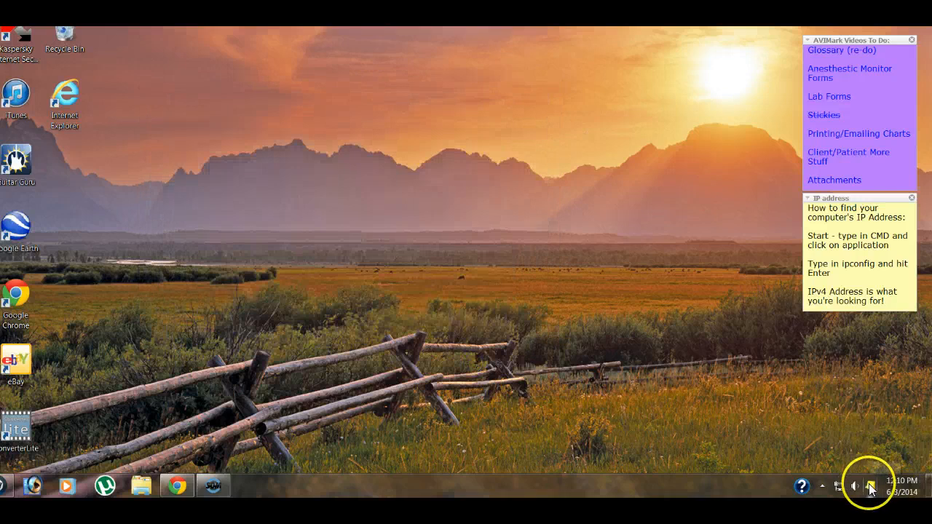
mouse_move(871, 489)
type("Test")
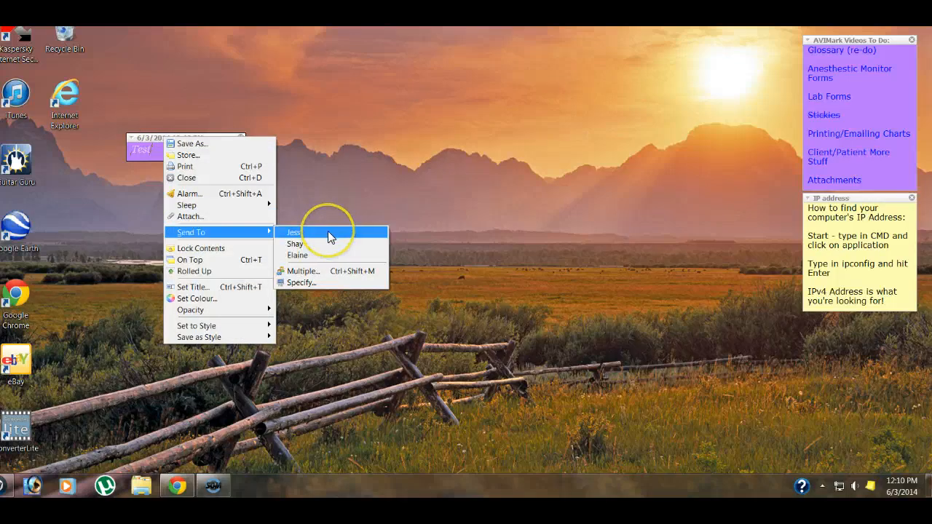
left_click(293, 233)
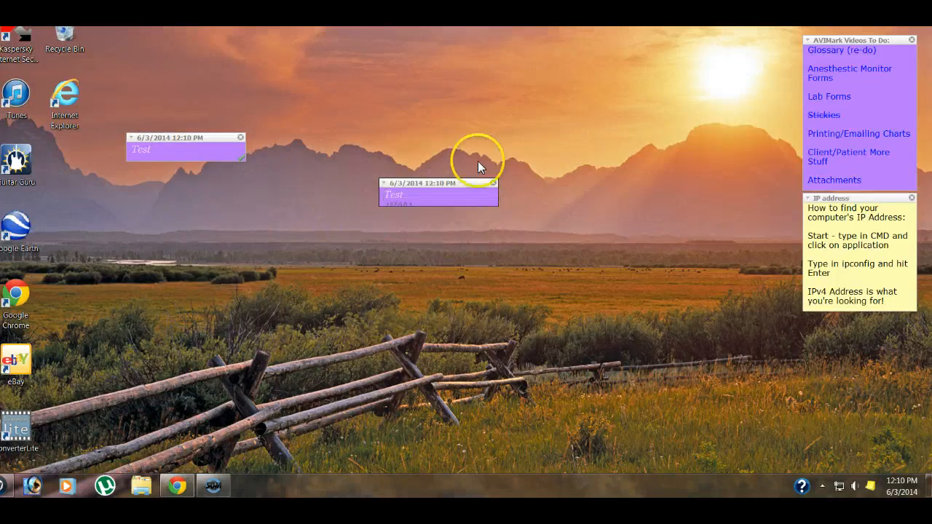
mouse_move(191, 175)
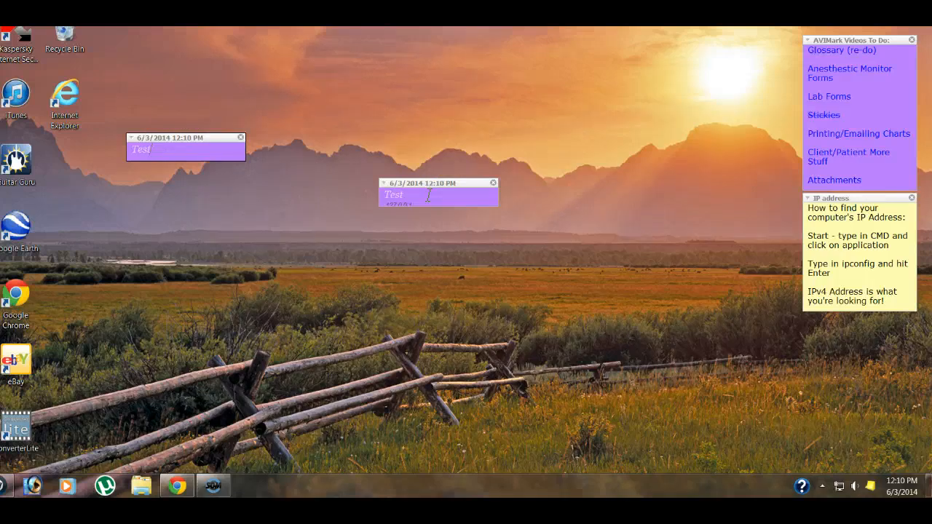
mouse_move(874, 492)
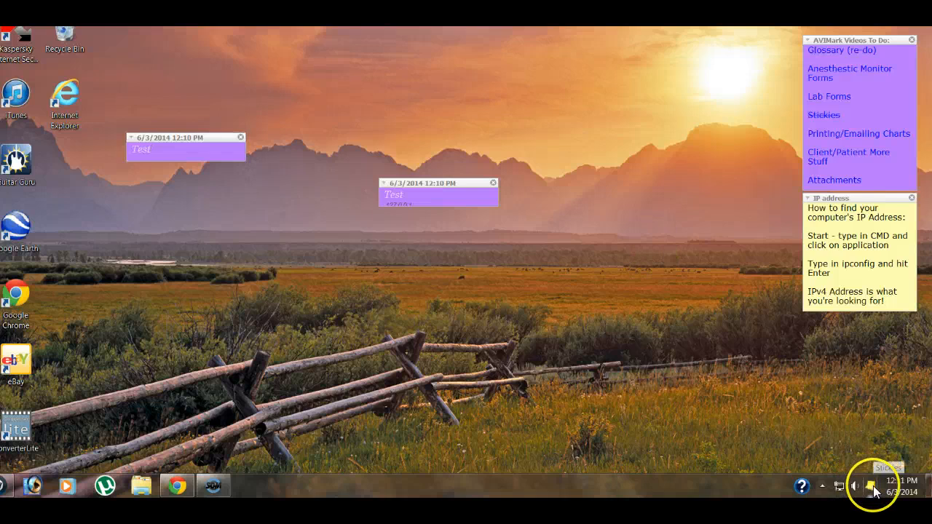
Step: Review General options, toggling the close-confirmation checkbox on and back off
left_click(874, 486)
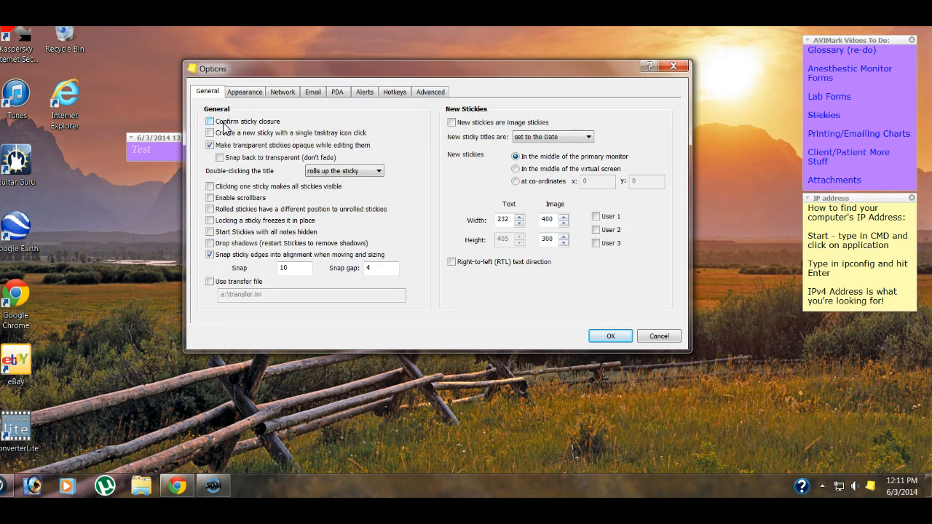
left_click(209, 121)
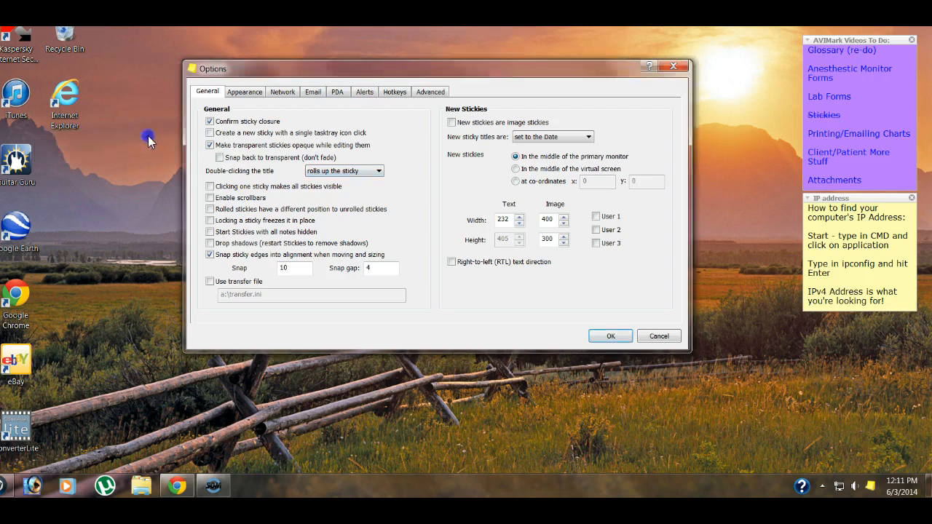
left_click(210, 121)
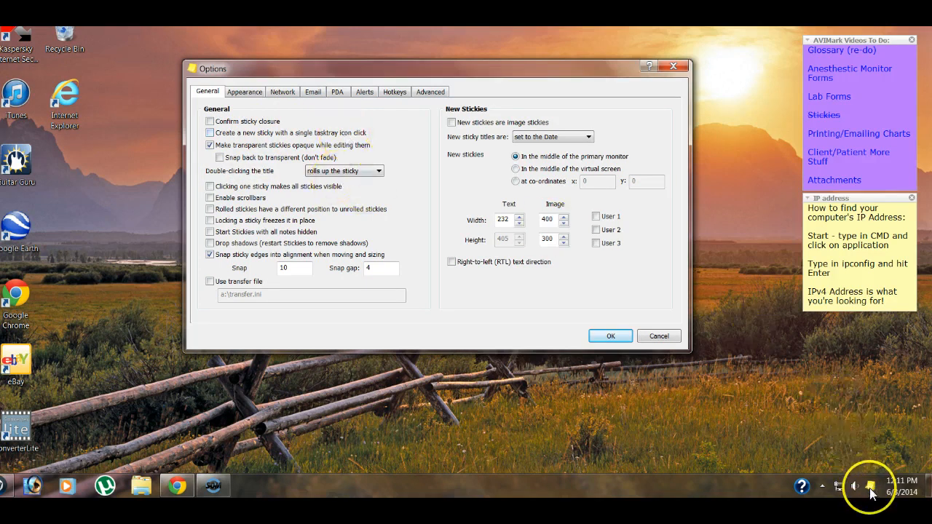
mouse_move(872, 495)
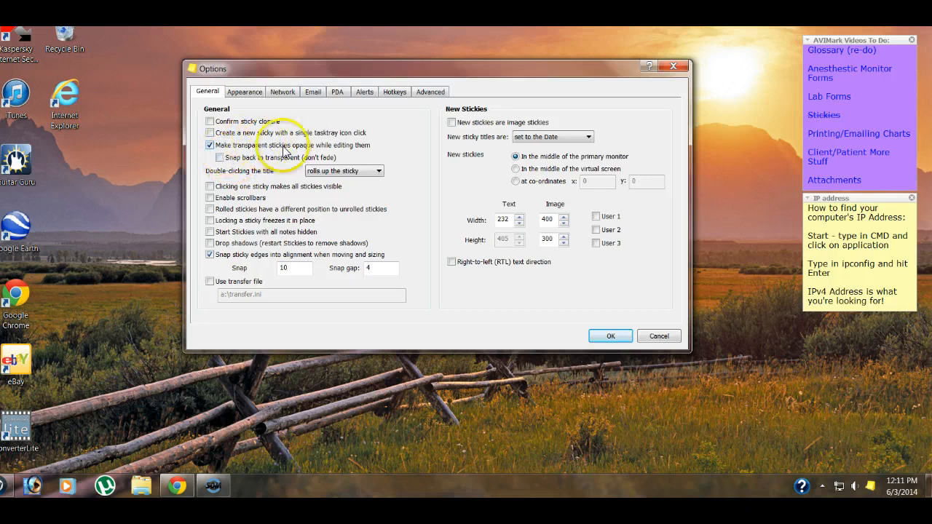
mouse_move(362, 146)
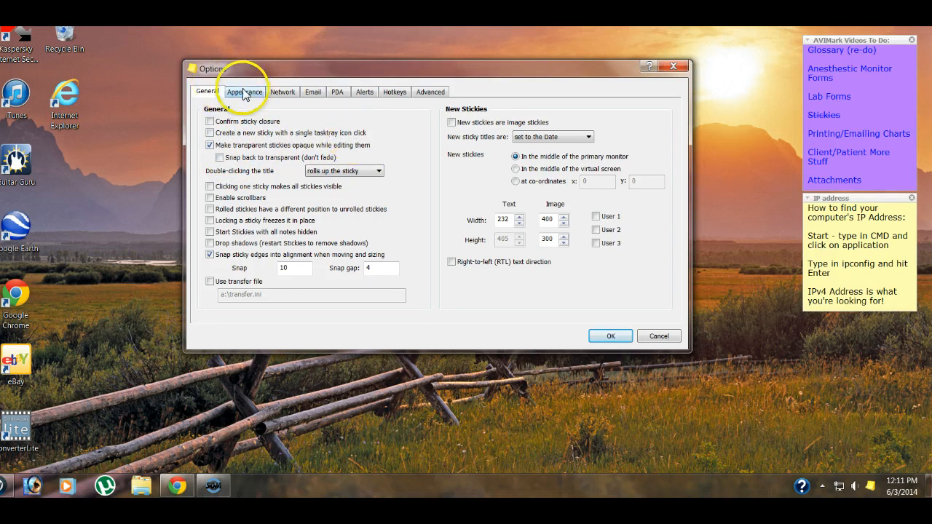
Step: Glance at the Appearance Default style, then enable scrollbars under General
left_click(245, 91)
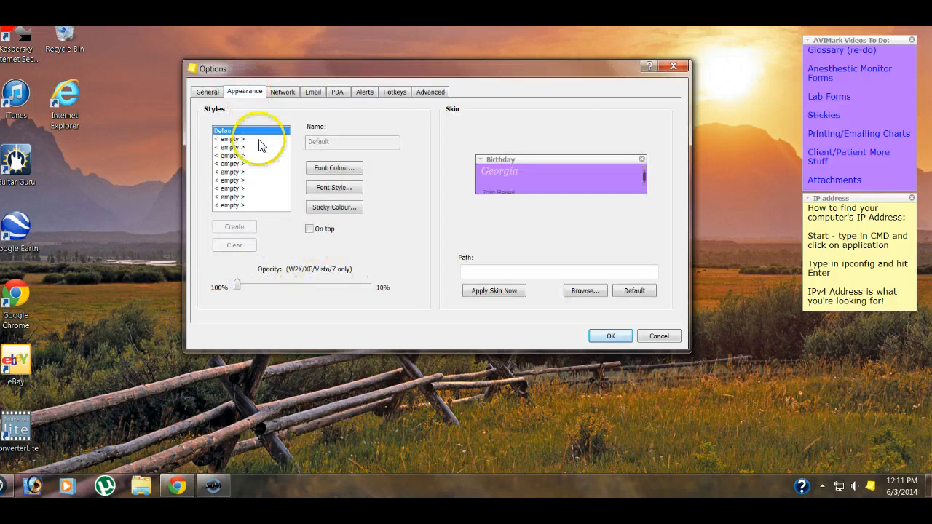
left_click(207, 92)
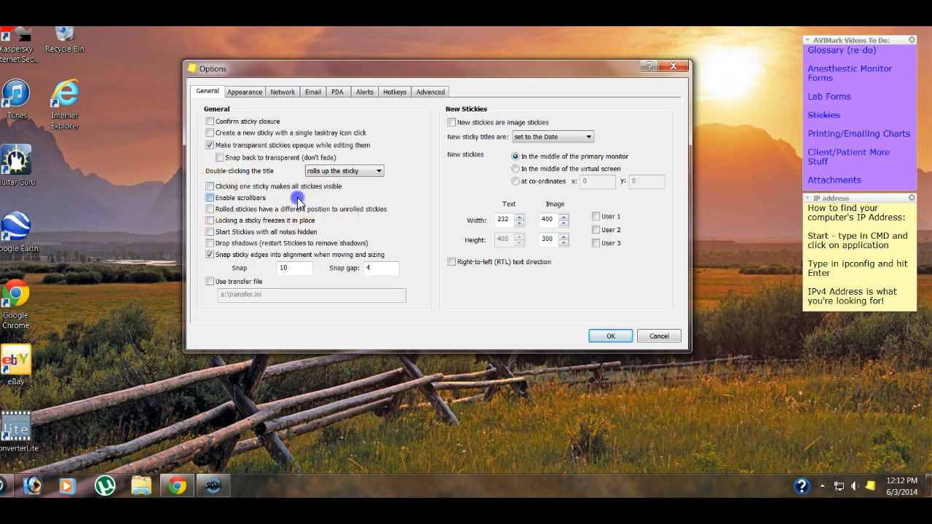
left_click(210, 198)
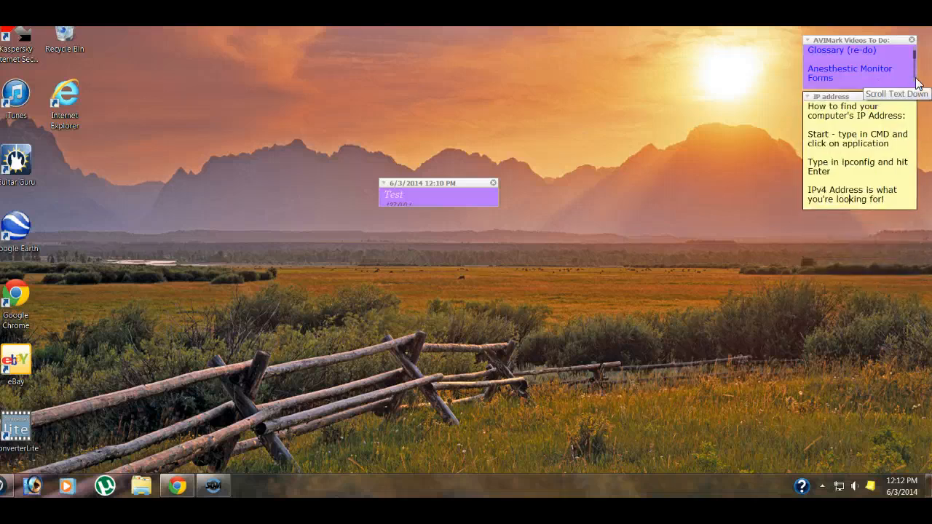
Step: Set new sticky titles to 'set when created' and apply the options
left_click(912, 78)
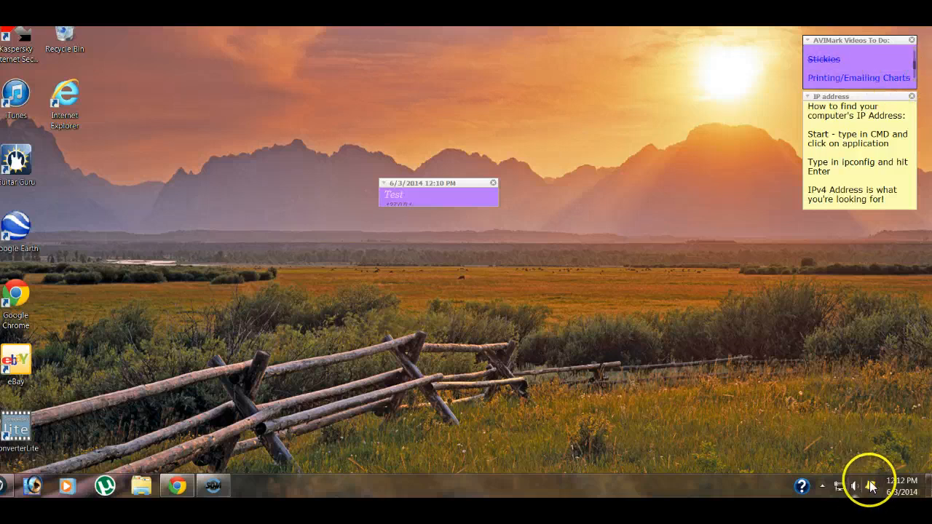
left_click(854, 486)
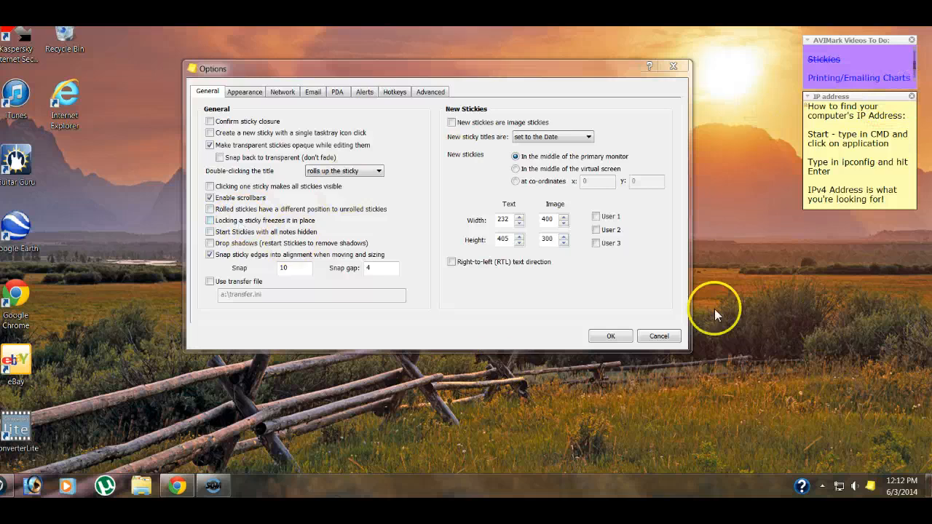
right_click(823, 99)
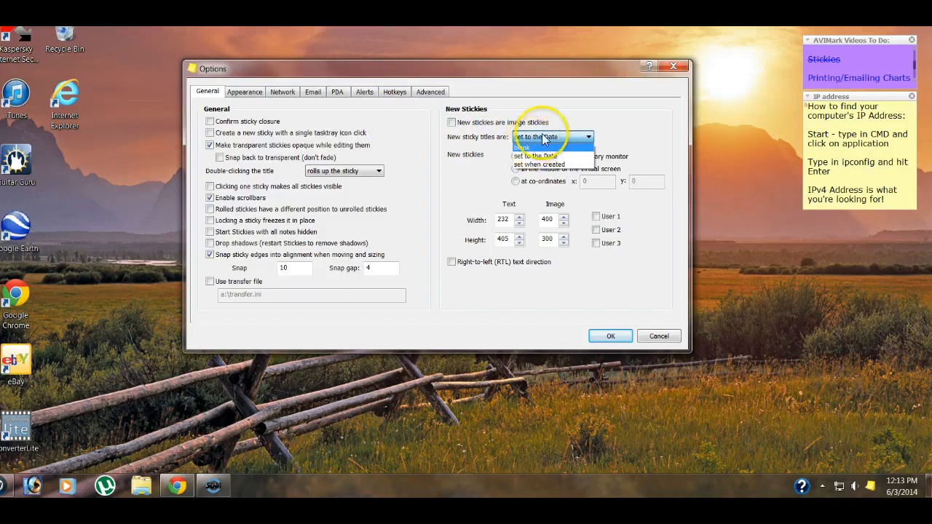
left_click(536, 164)
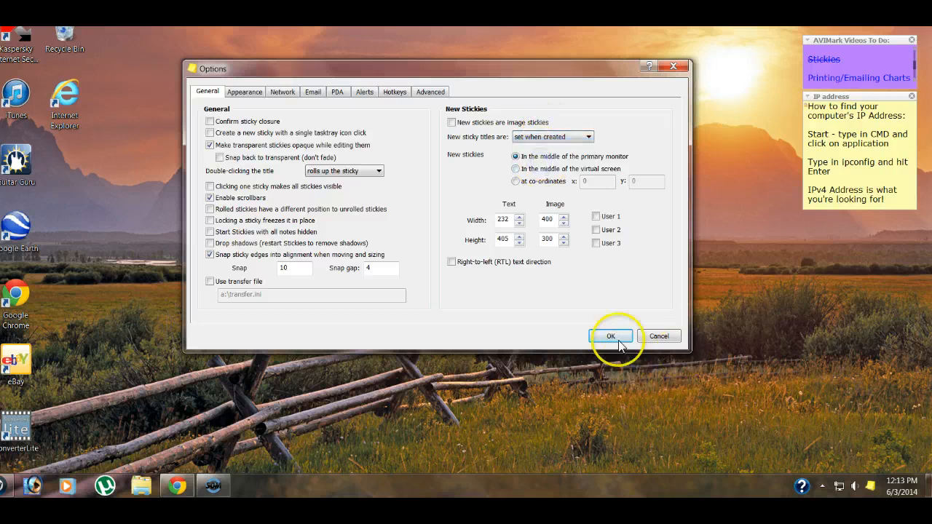
left_click(612, 335)
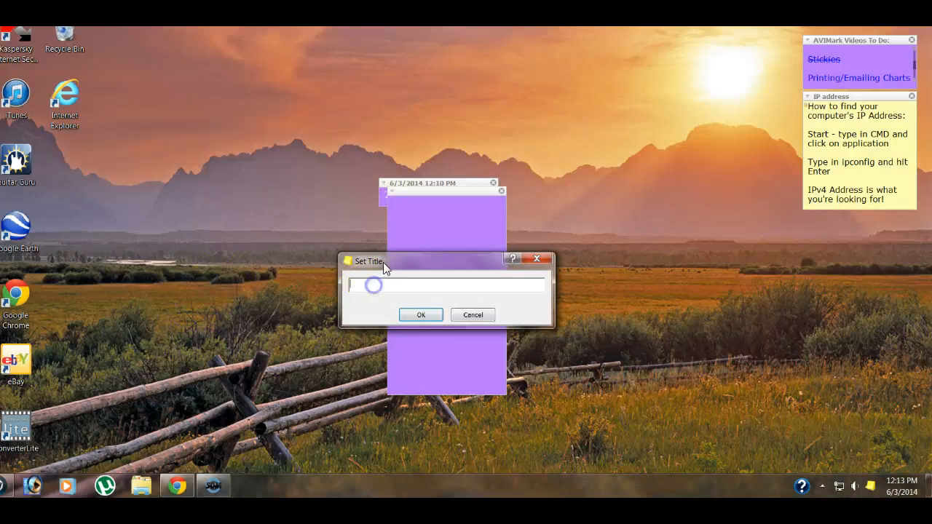
Step: Title the new sticky 'New Sticky 1', then reopen Set Title and cancel unchanged
type("New Sticky 1")
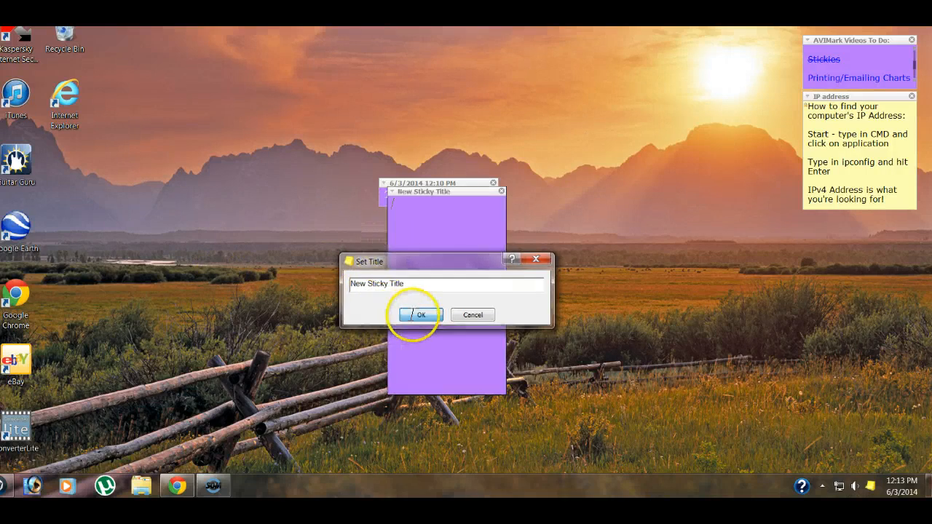
left_click(420, 314)
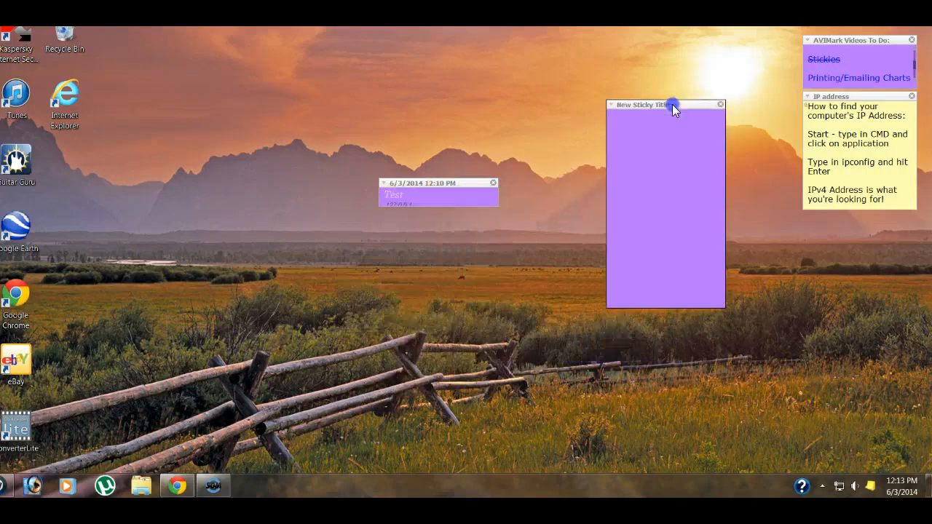
right_click(673, 105)
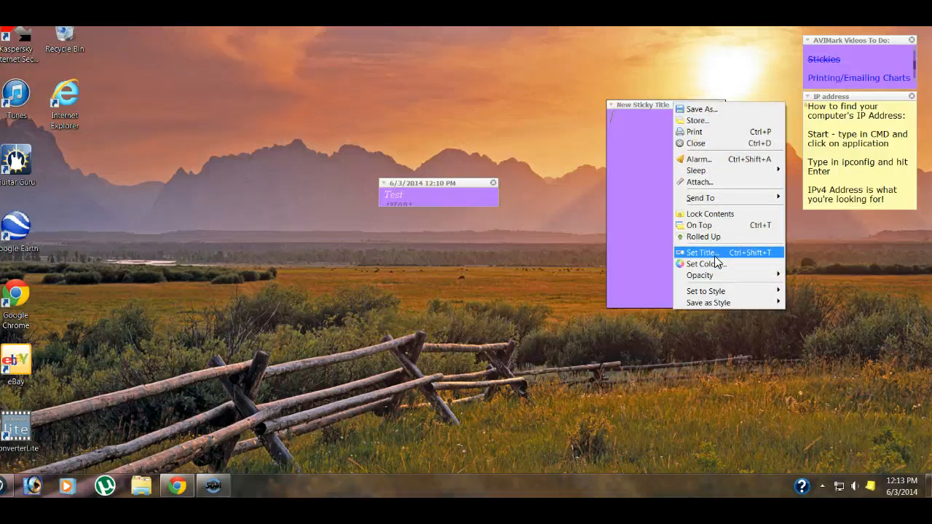
left_click(699, 253)
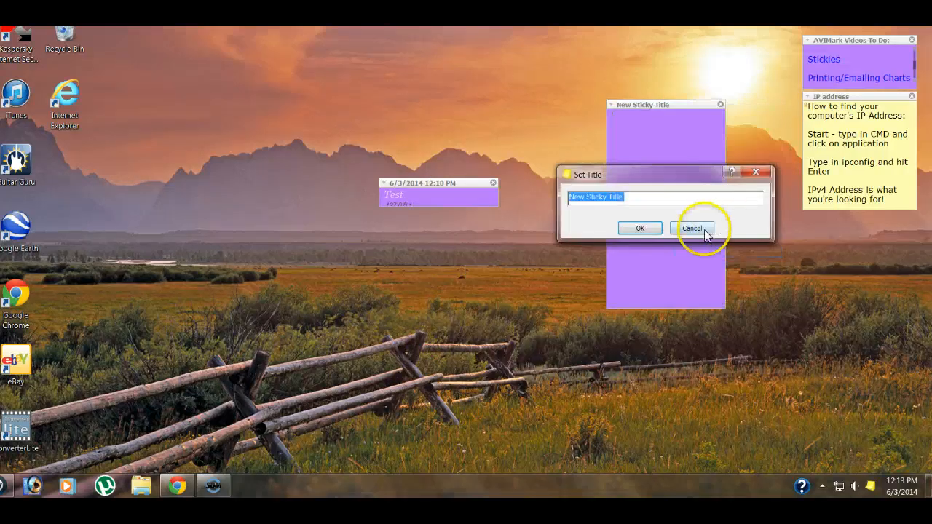
left_click(693, 227)
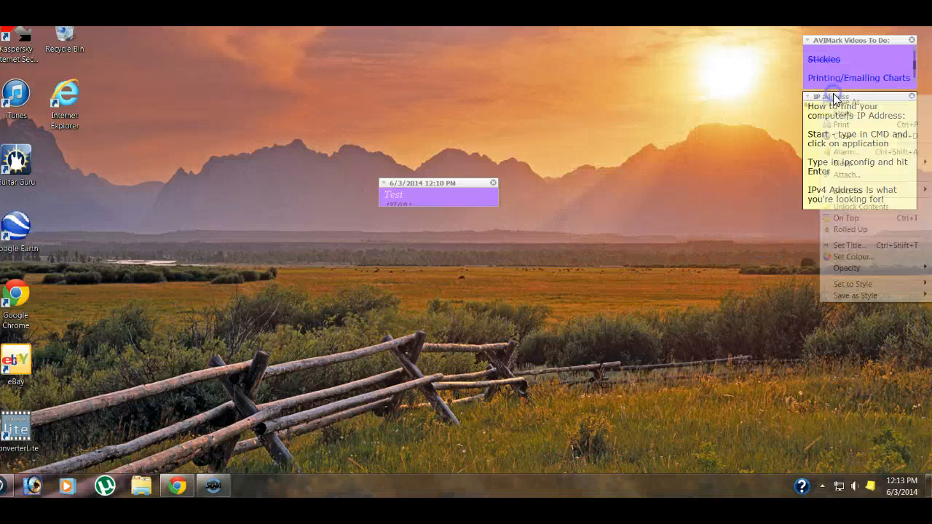
Step: Reopen the Stickies Options window from the menu
left_click(696, 333)
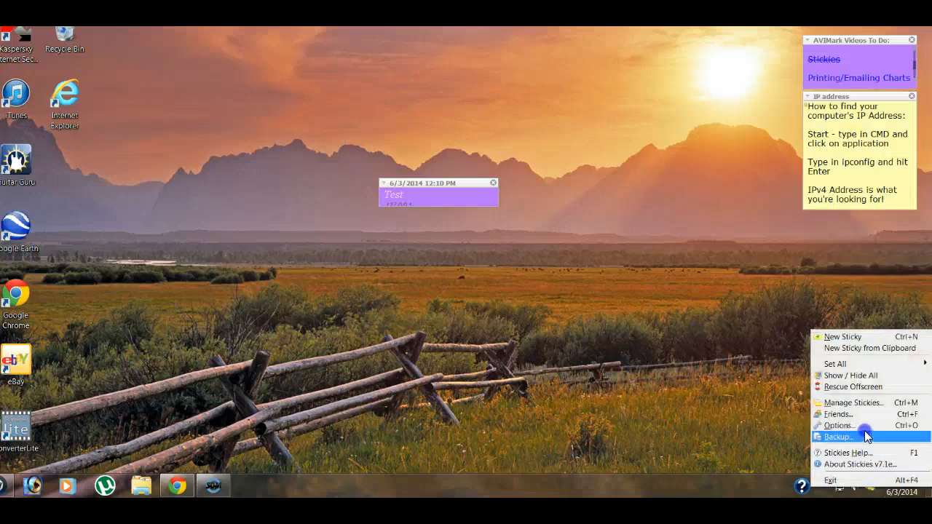
left_click(838, 425)
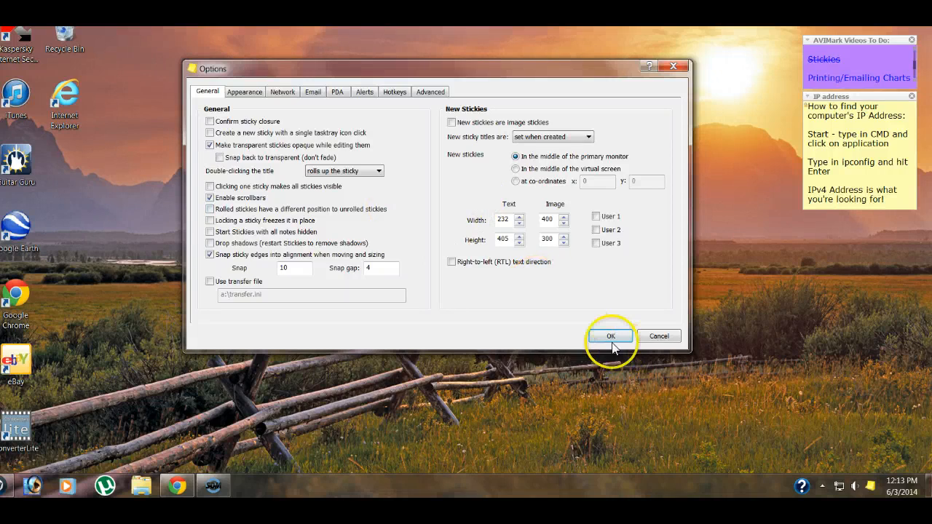
Step: Apply the options so desktop stickies roll up, then reopen Options from the tray icon
left_click(611, 335)
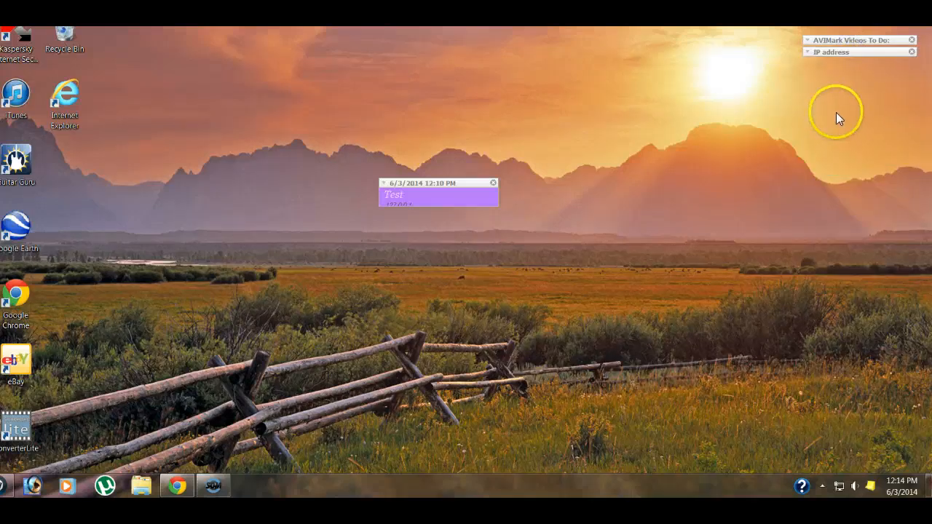
mouse_move(871, 492)
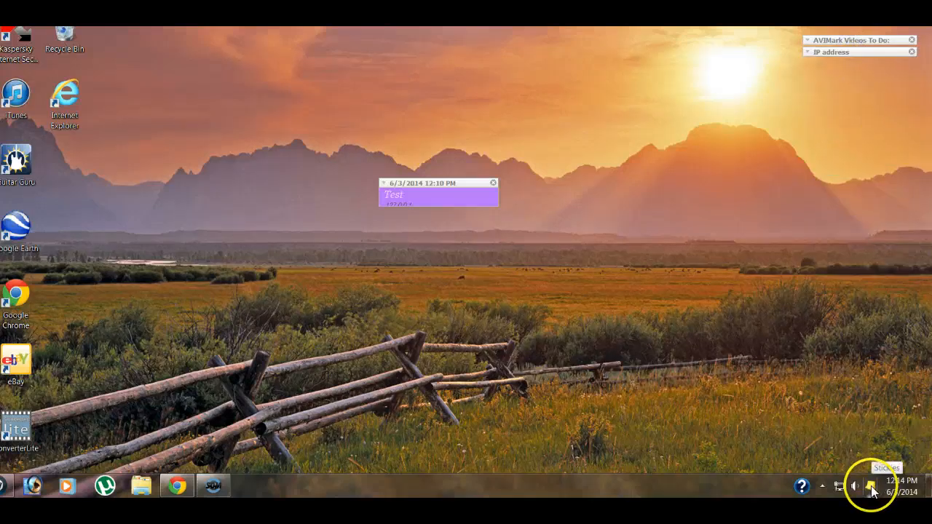
left_click(871, 492)
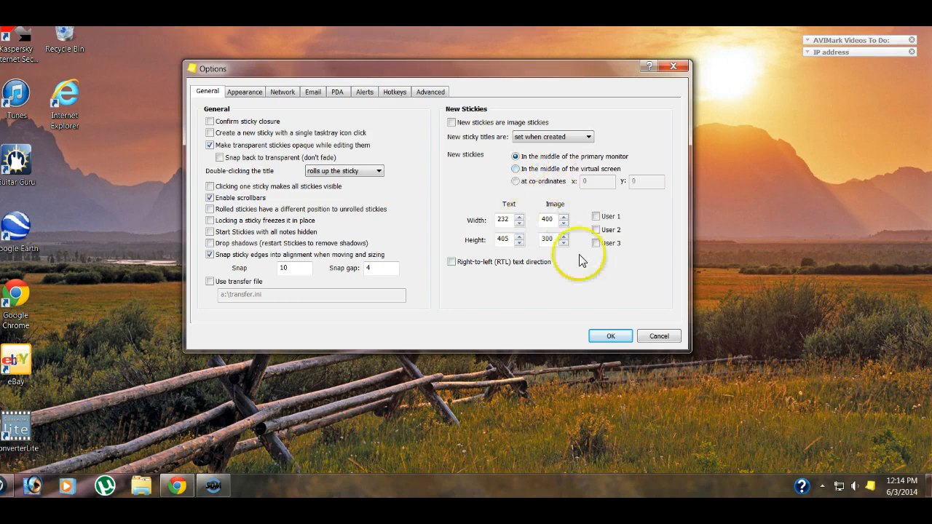
mouse_move(545, 216)
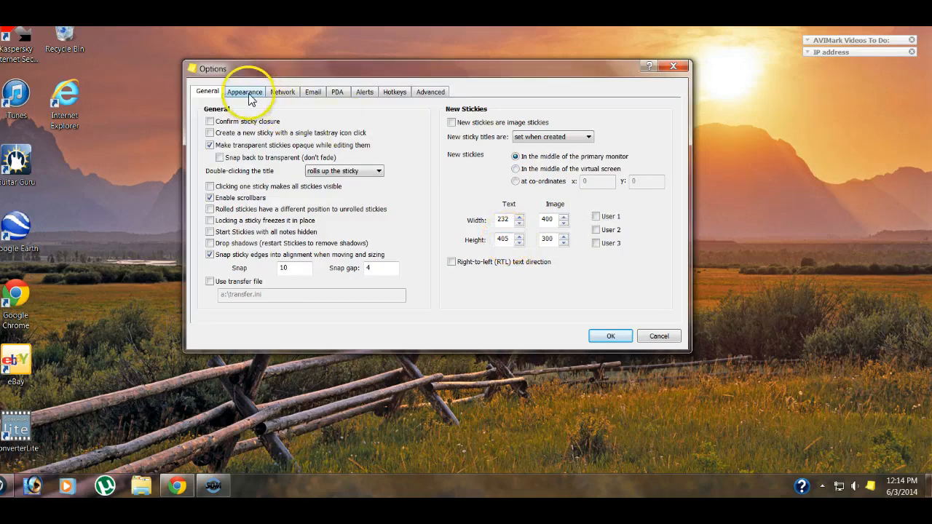
Step: View the Appearance style list and skin preview, then the networking settings
left_click(245, 91)
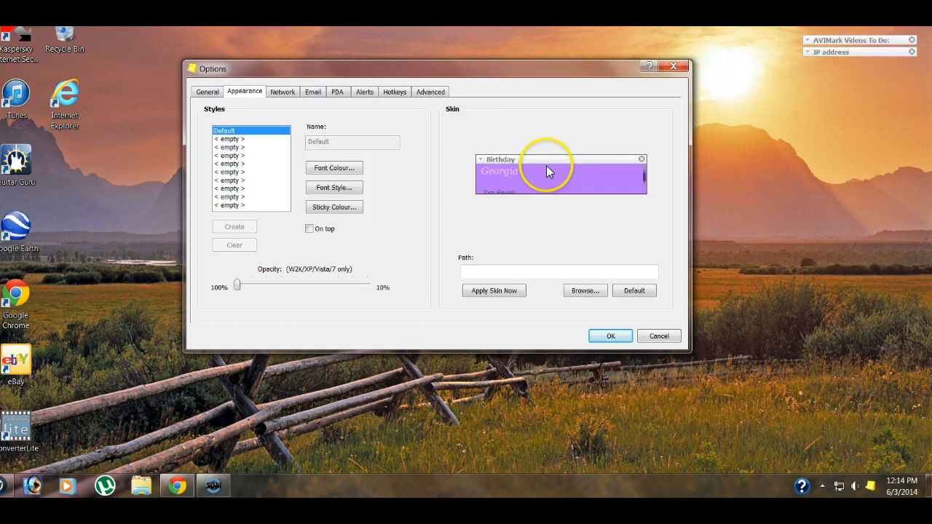
left_click(282, 92)
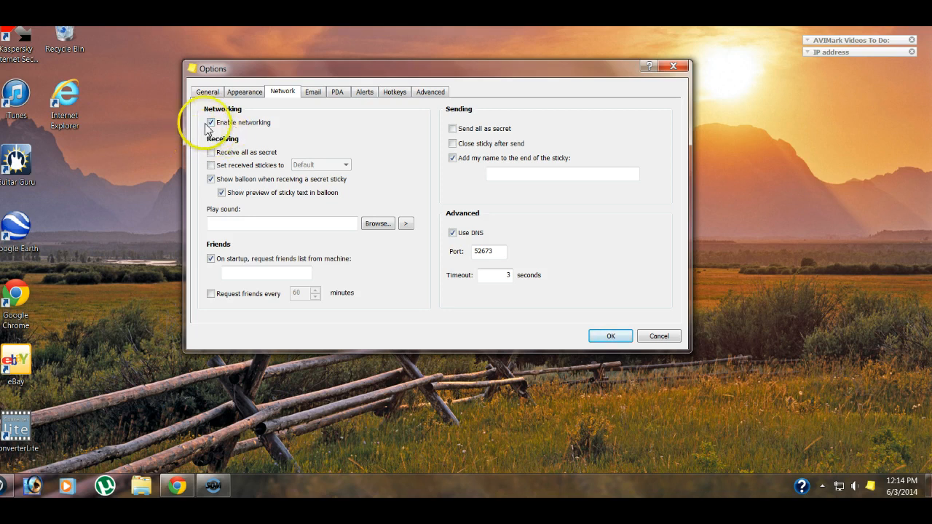
mouse_move(338, 143)
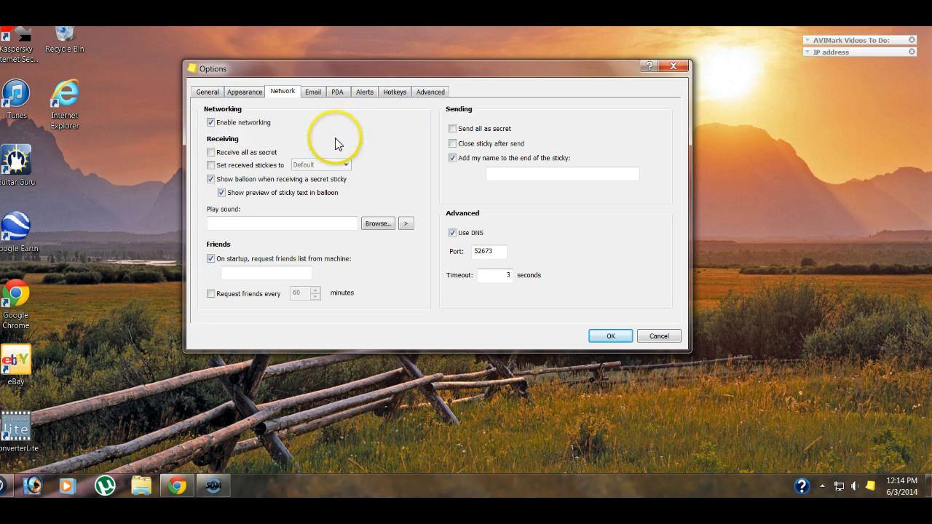
mouse_move(270, 154)
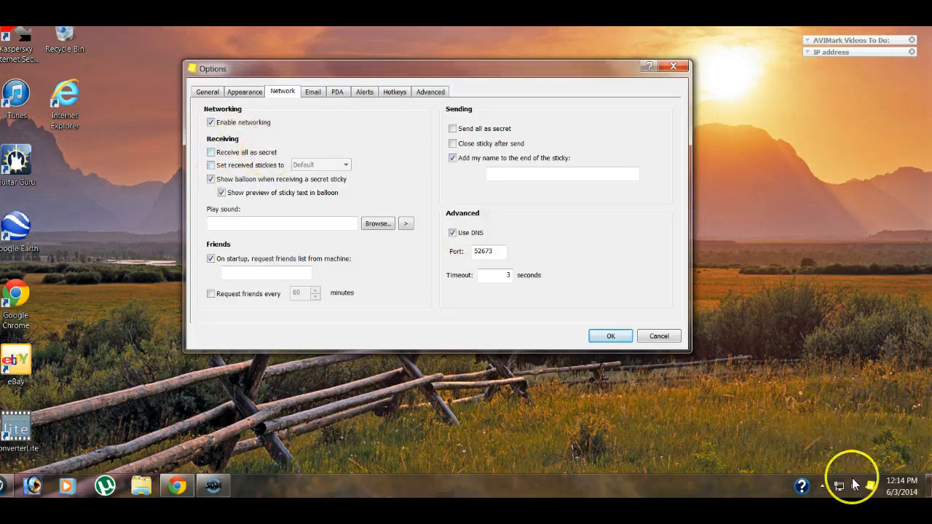
mouse_move(428, 195)
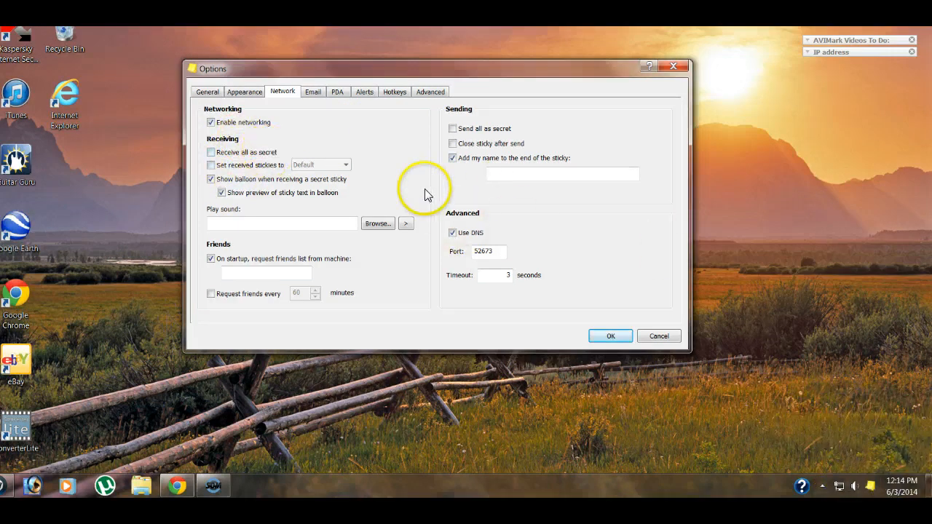
mouse_move(906, 484)
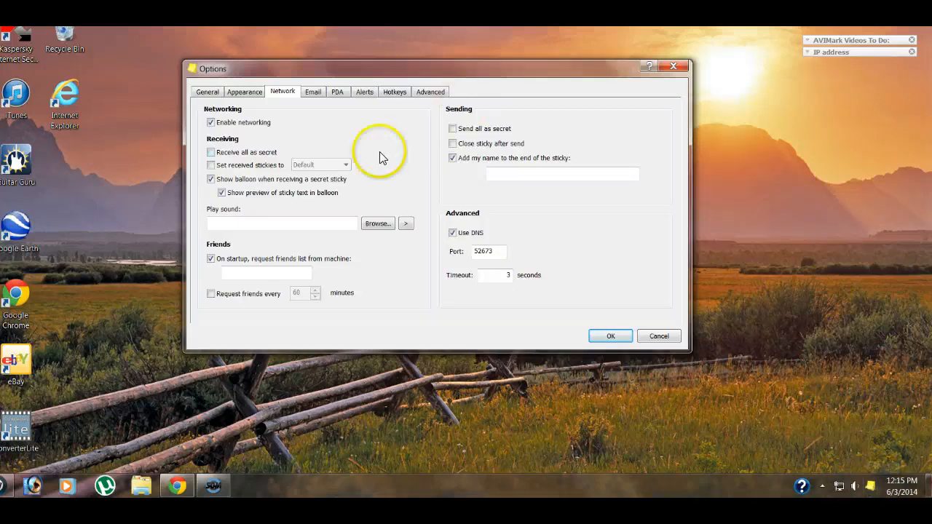
mouse_move(386, 156)
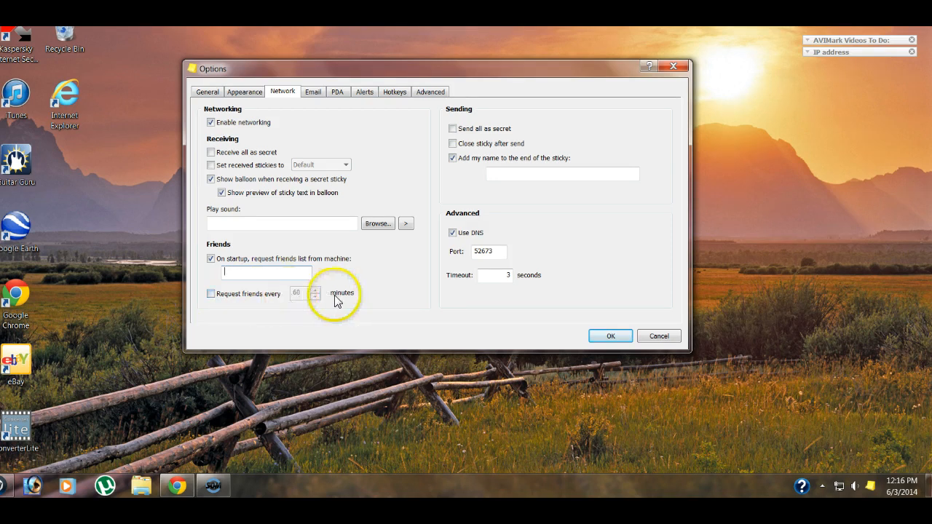
mouse_move(297, 299)
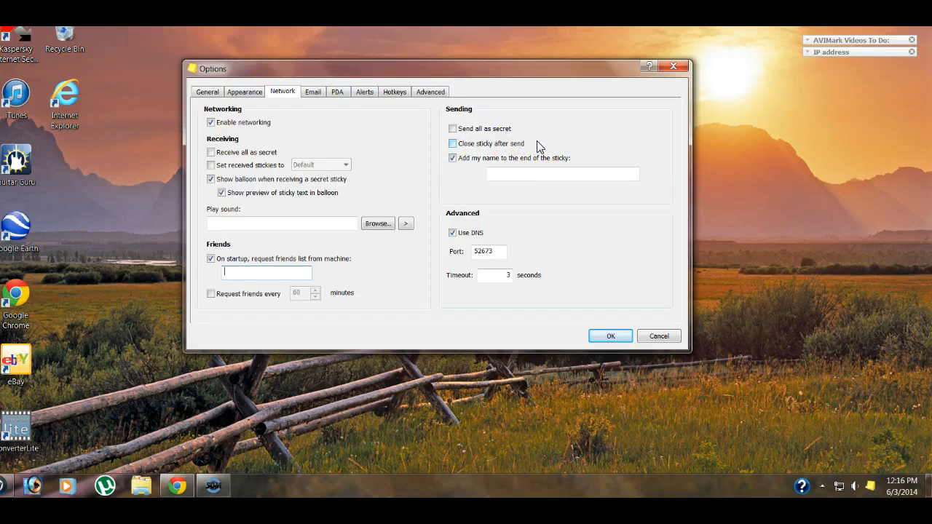
Step: Enter sender name Jessica to append to sent stickies, then view Email settings
left_click_drag(430, 69, 448, 265)
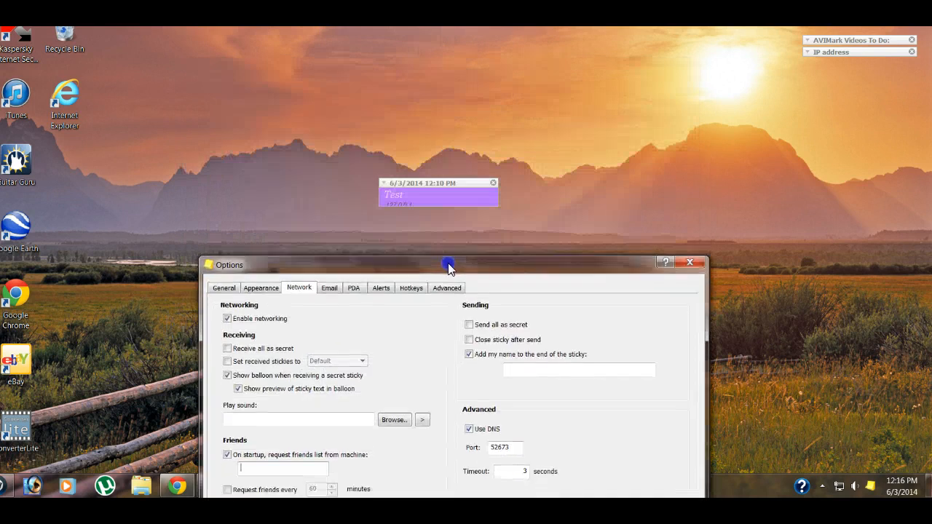
left_click_drag(449, 265, 419, 90)
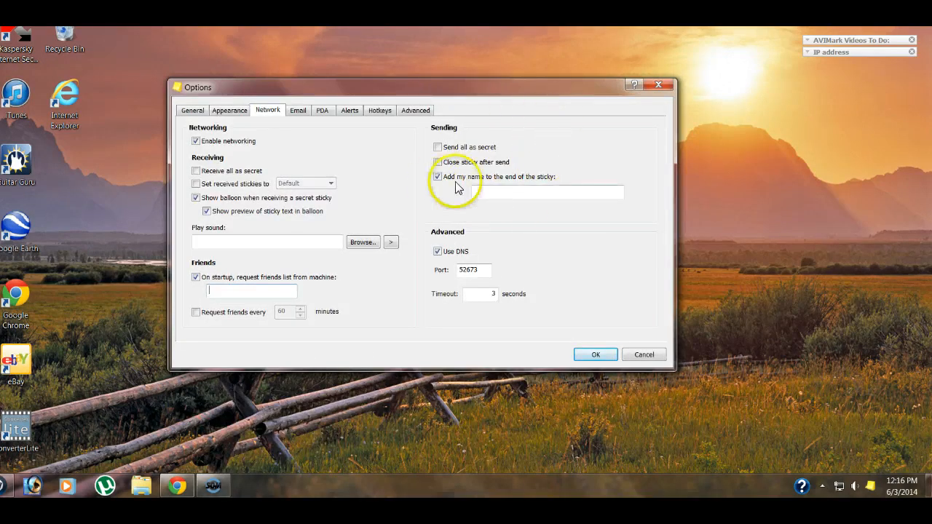
type("Jessid")
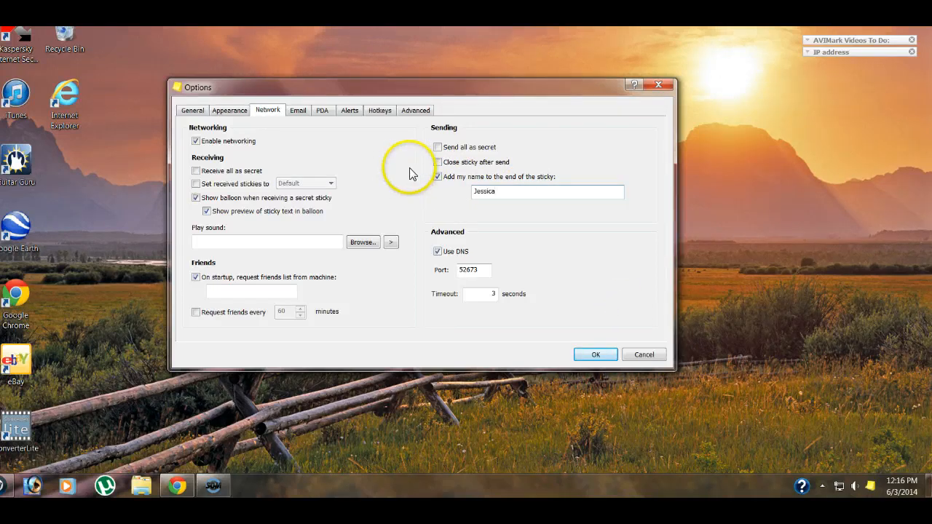
left_click(297, 111)
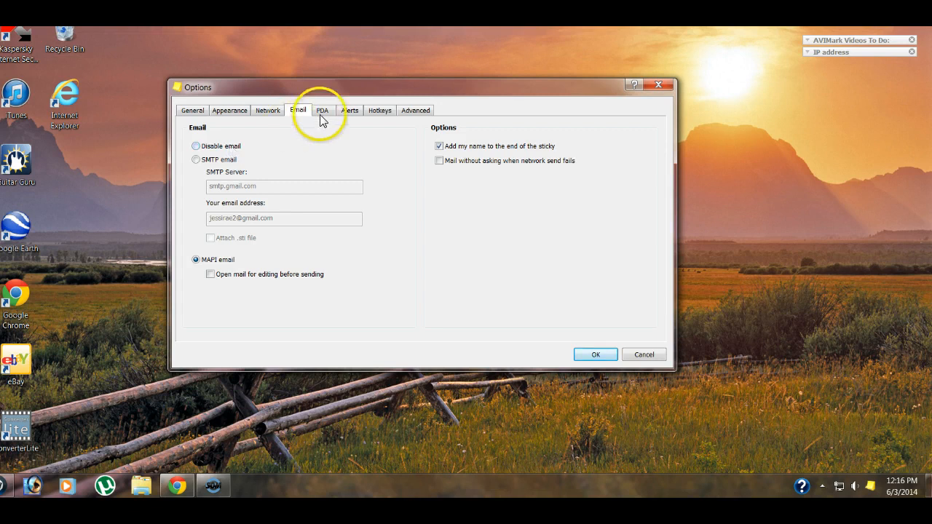
Step: Review the PDA, Alerts and Hotkeys settings in the Options dialog
left_click(323, 111)
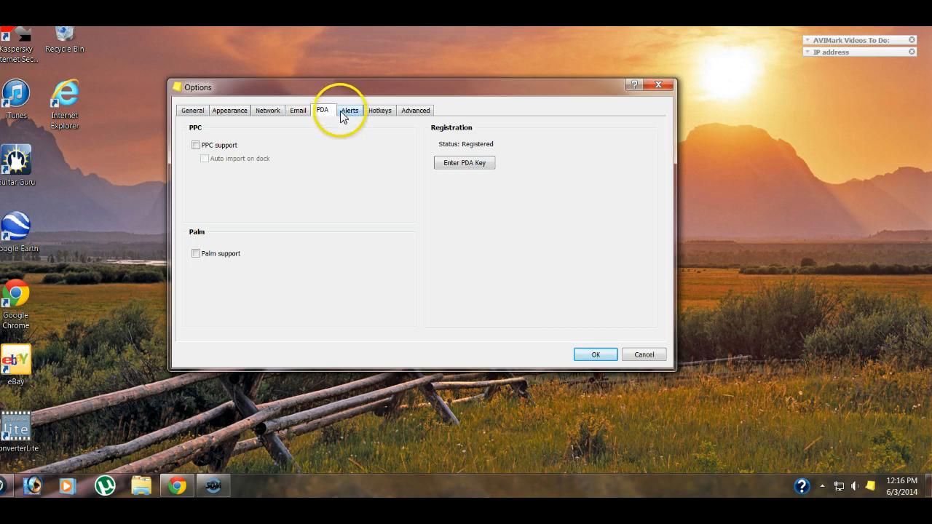
left_click(350, 111)
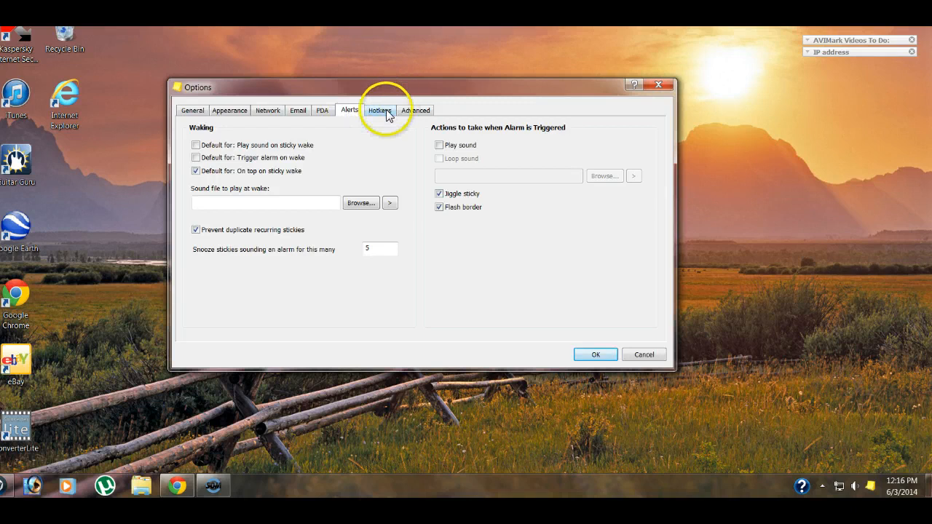
mouse_move(379, 113)
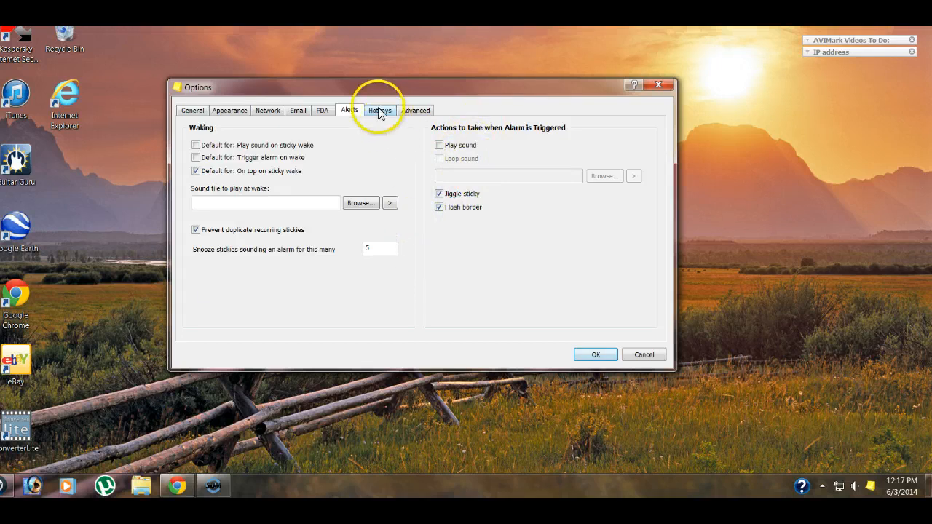
left_click(379, 111)
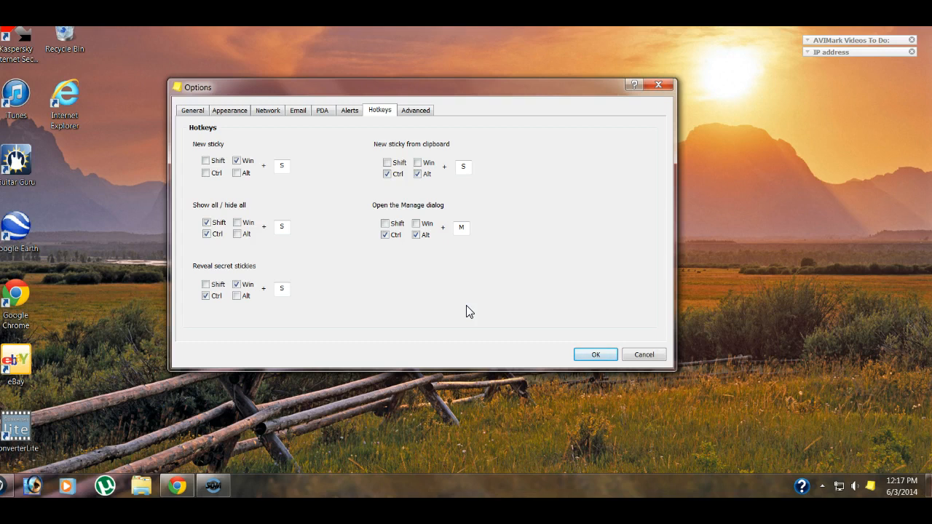
mouse_move(463, 297)
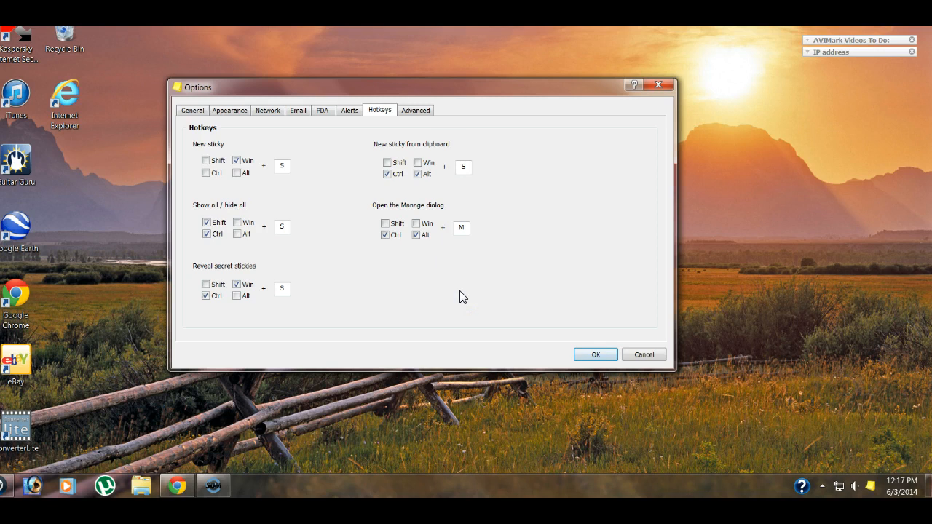
Step: Review the Advanced settings and select the 'Keep 100 closed stickies' field
left_click(416, 111)
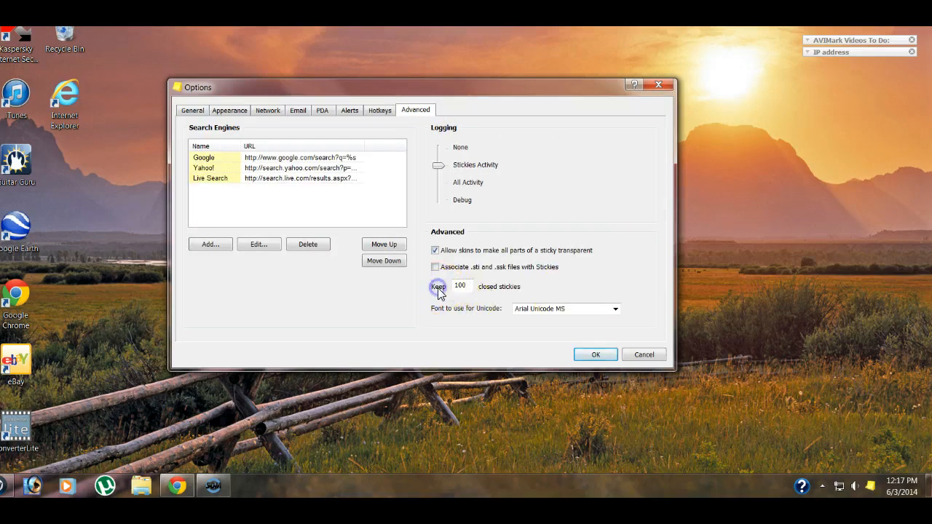
left_click(460, 285)
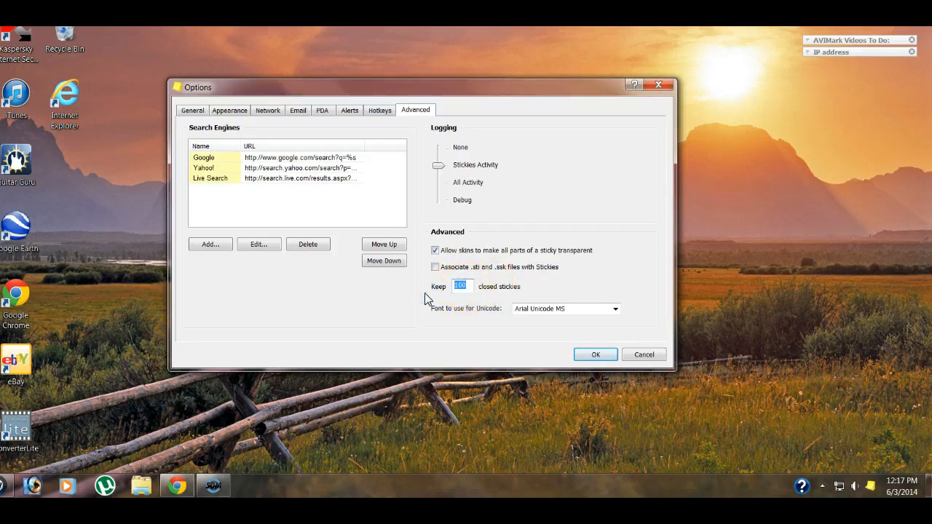
mouse_move(405, 300)
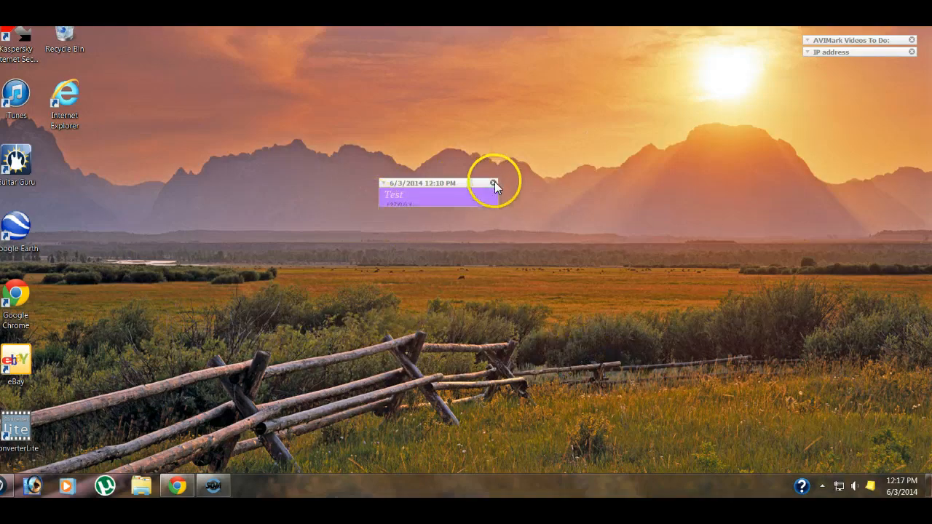
Step: Close the test sticky and bring up Manage Stickies from the tray icon
left_click(495, 184)
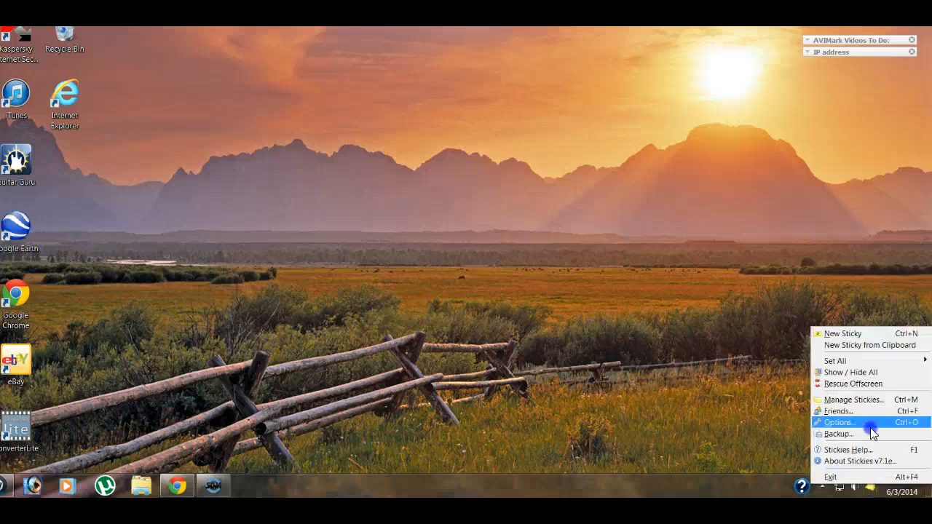
left_click(854, 399)
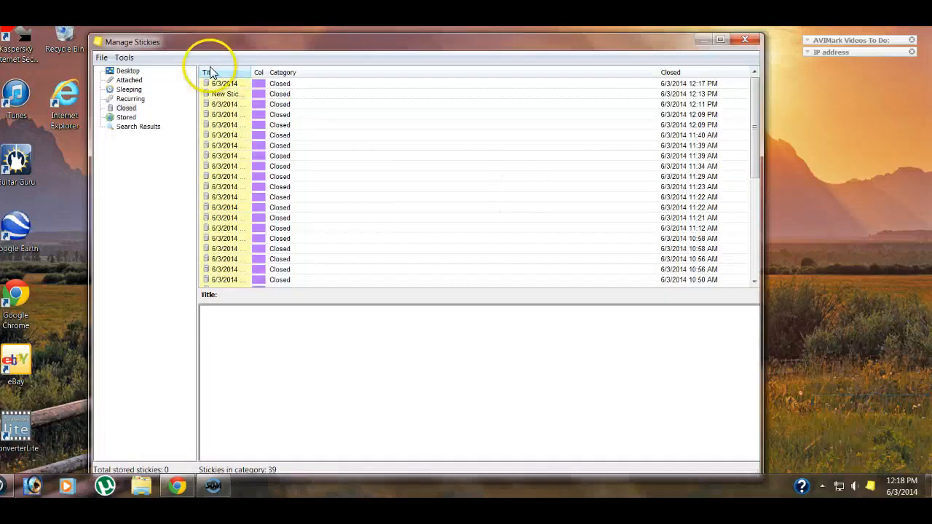
Step: Restore the closed Test sticky to the desktop from the Closed list, then close it again
left_click(128, 70)
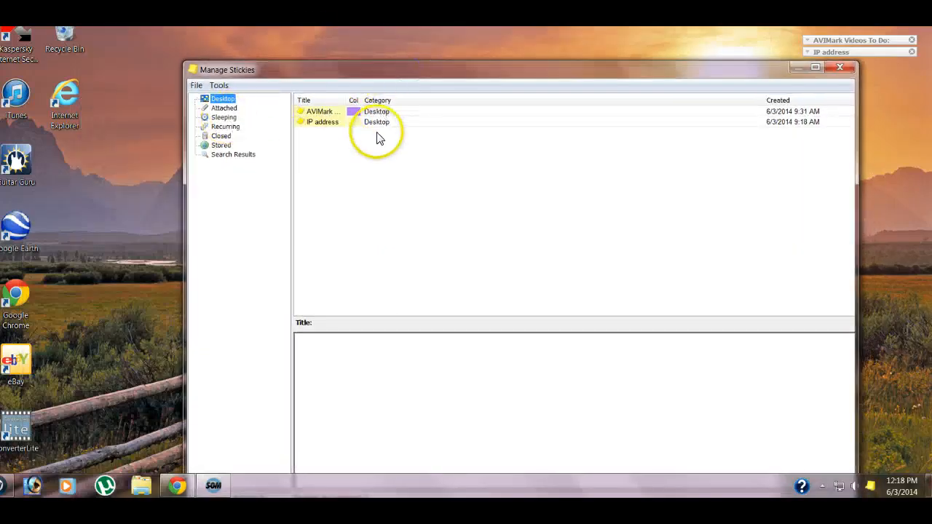
left_click(222, 137)
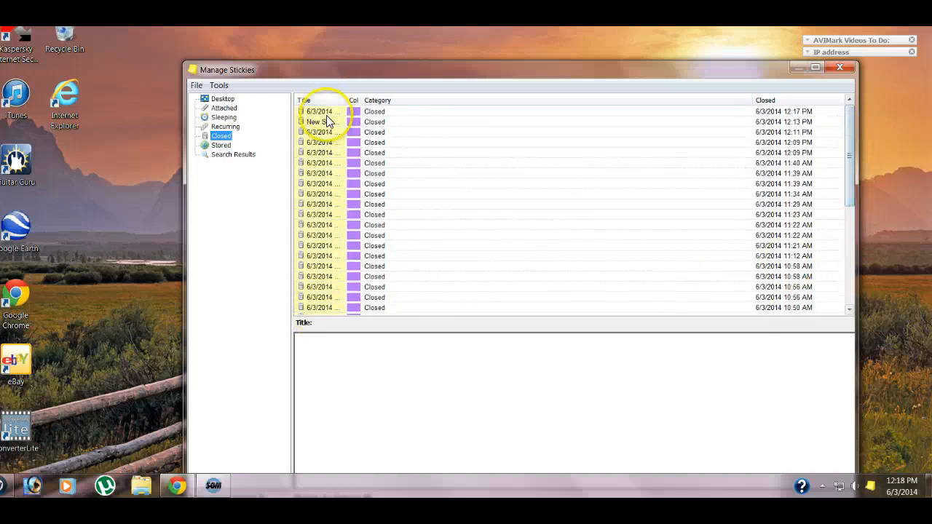
left_click(321, 122)
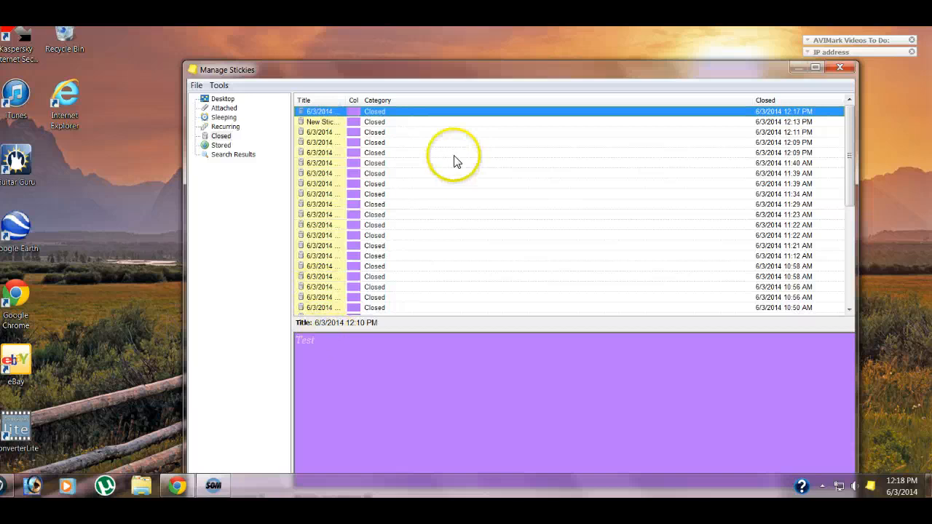
right_click(364, 111)
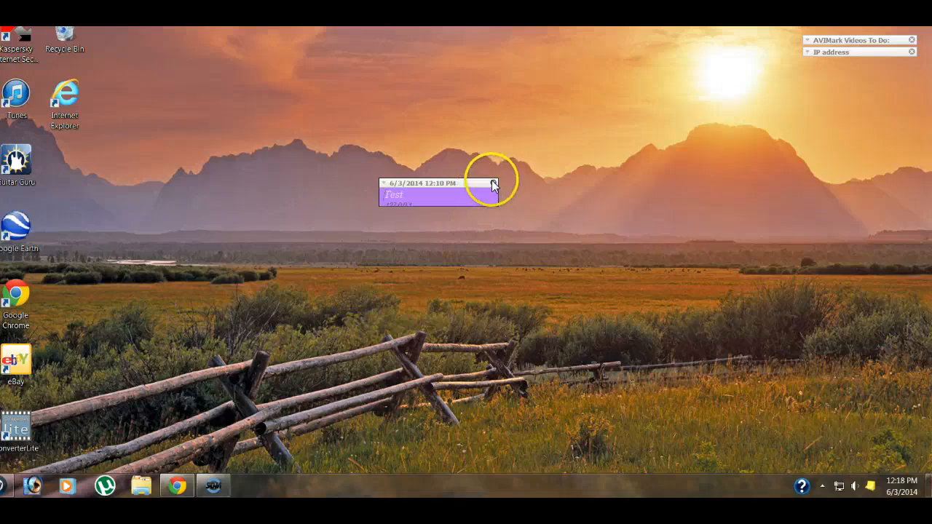
left_click(494, 184)
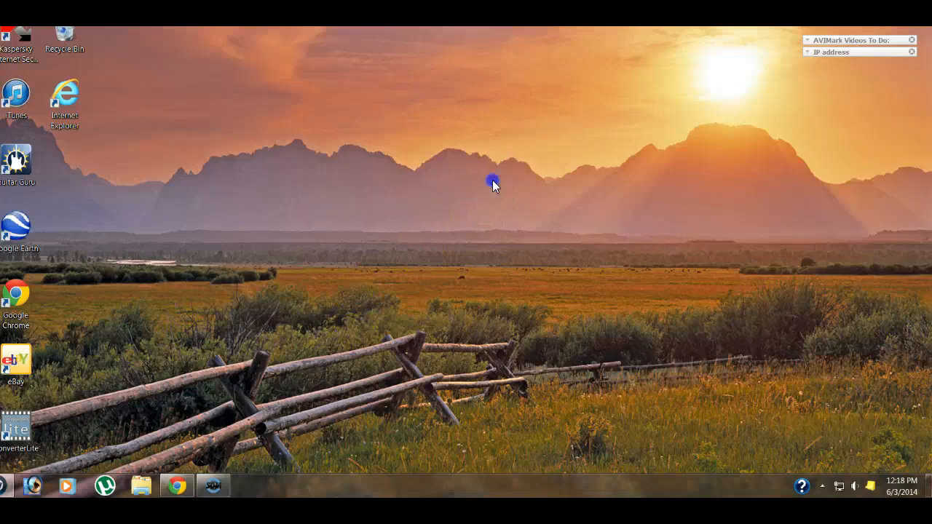